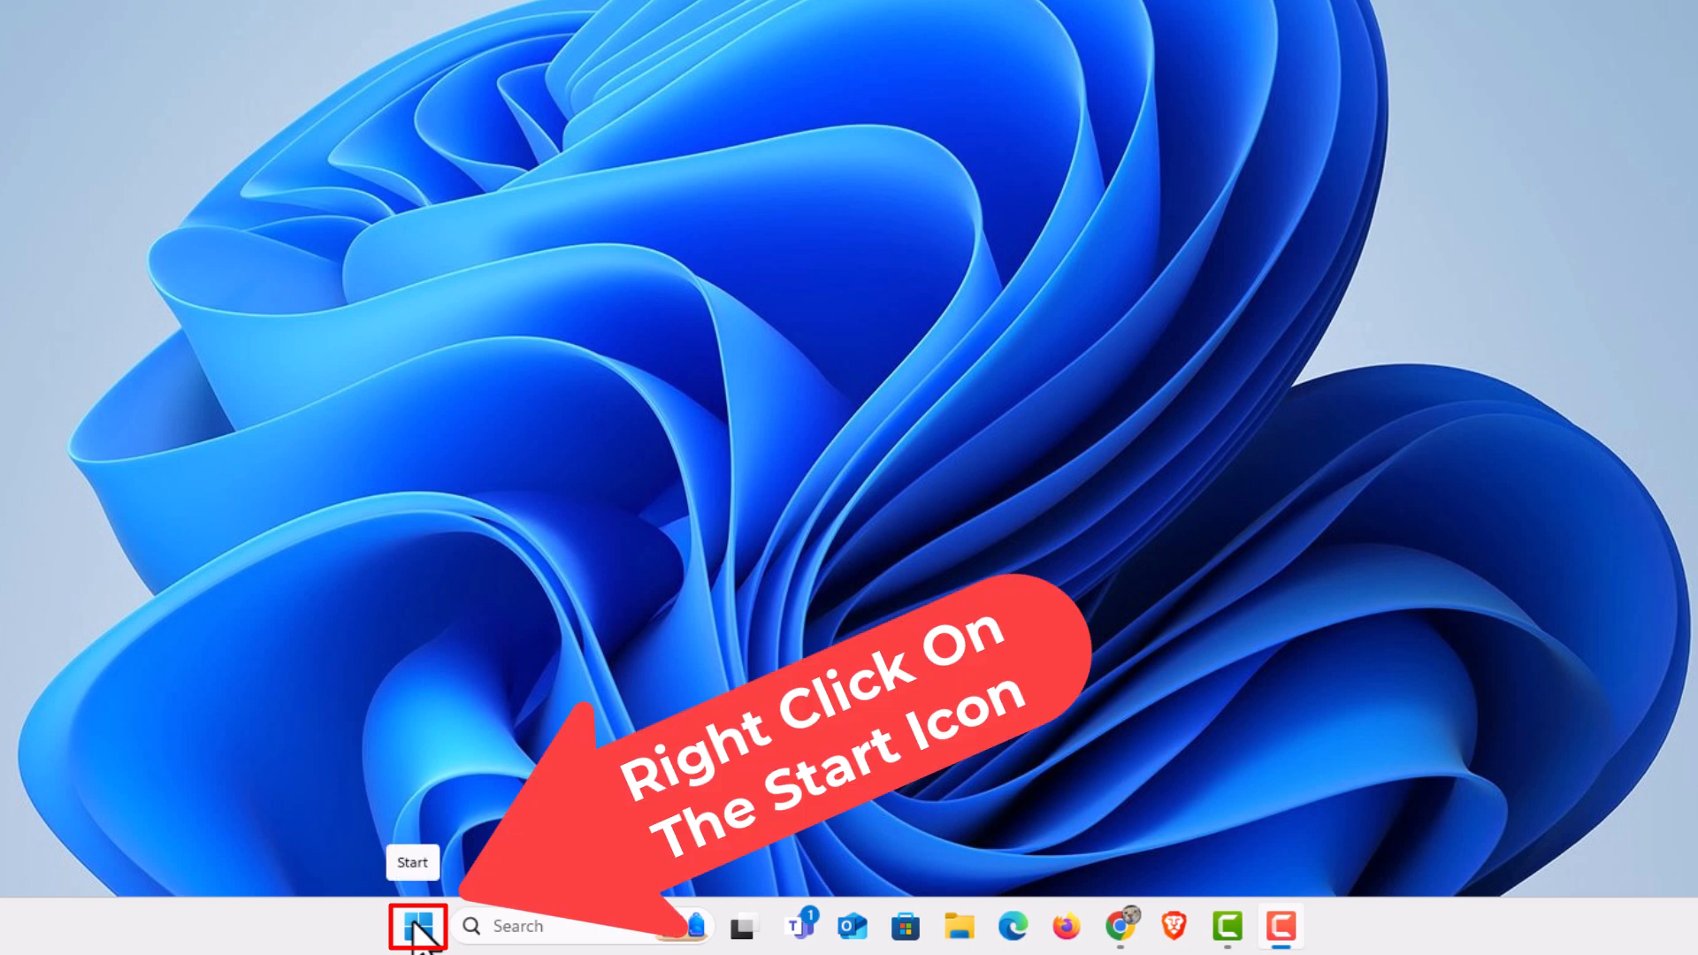
Launch Settings from the Start button's right-click quick-link menu
right_click(415, 927)
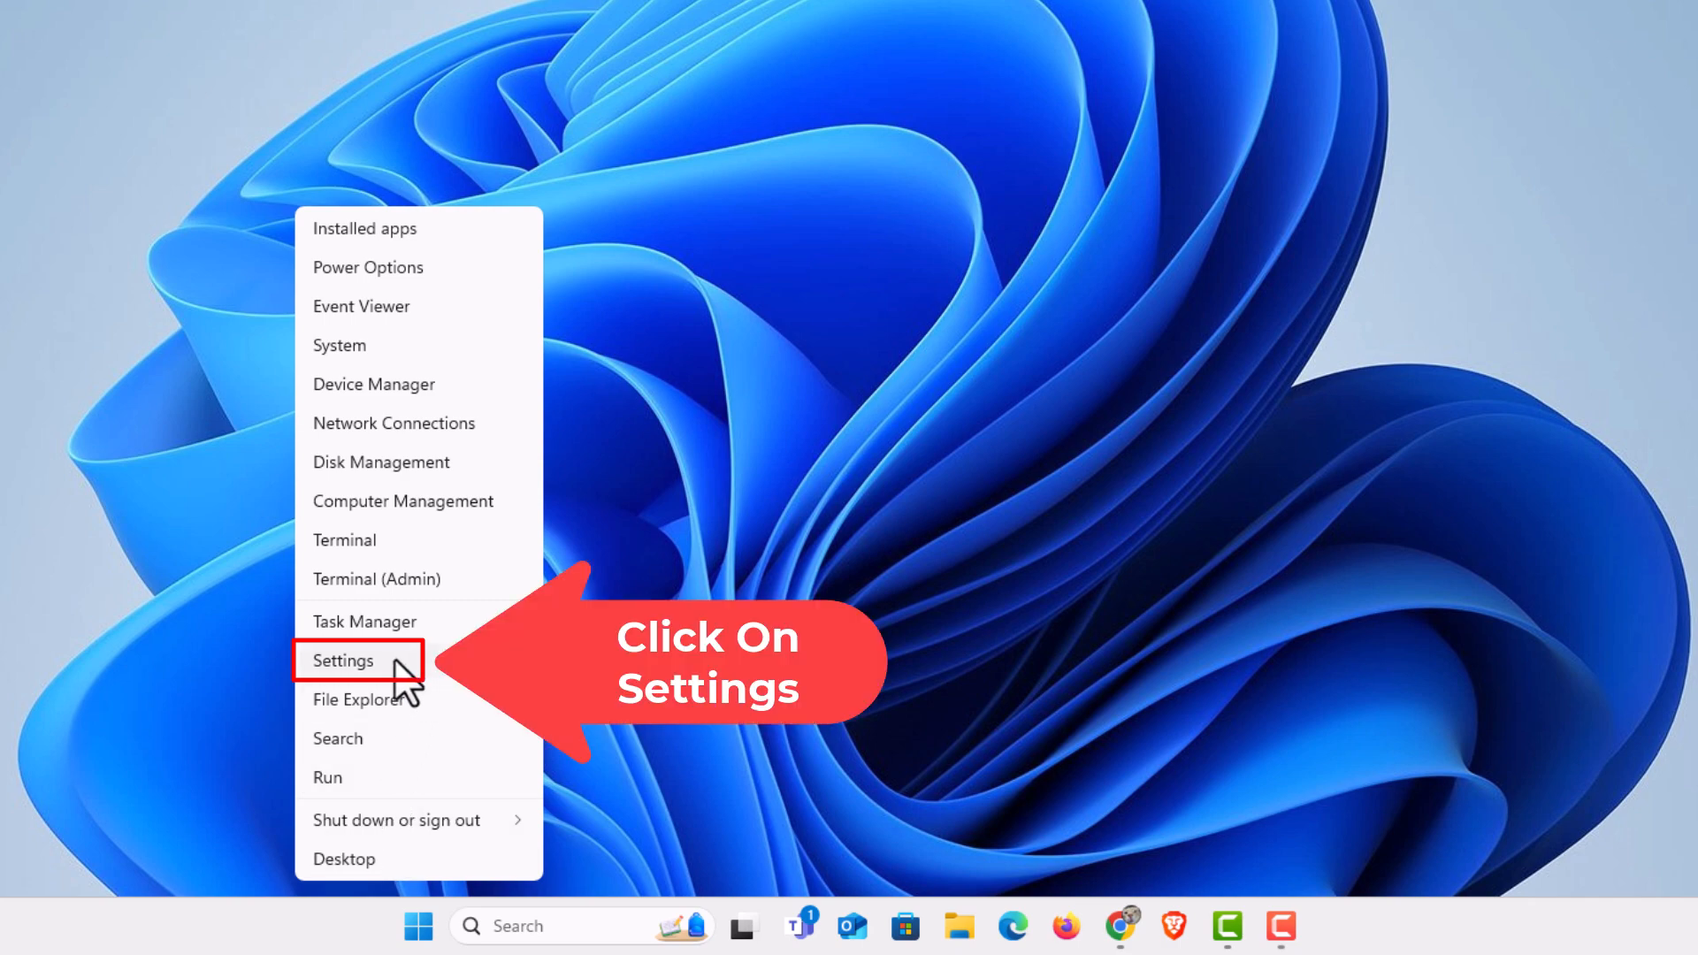
left_click(343, 660)
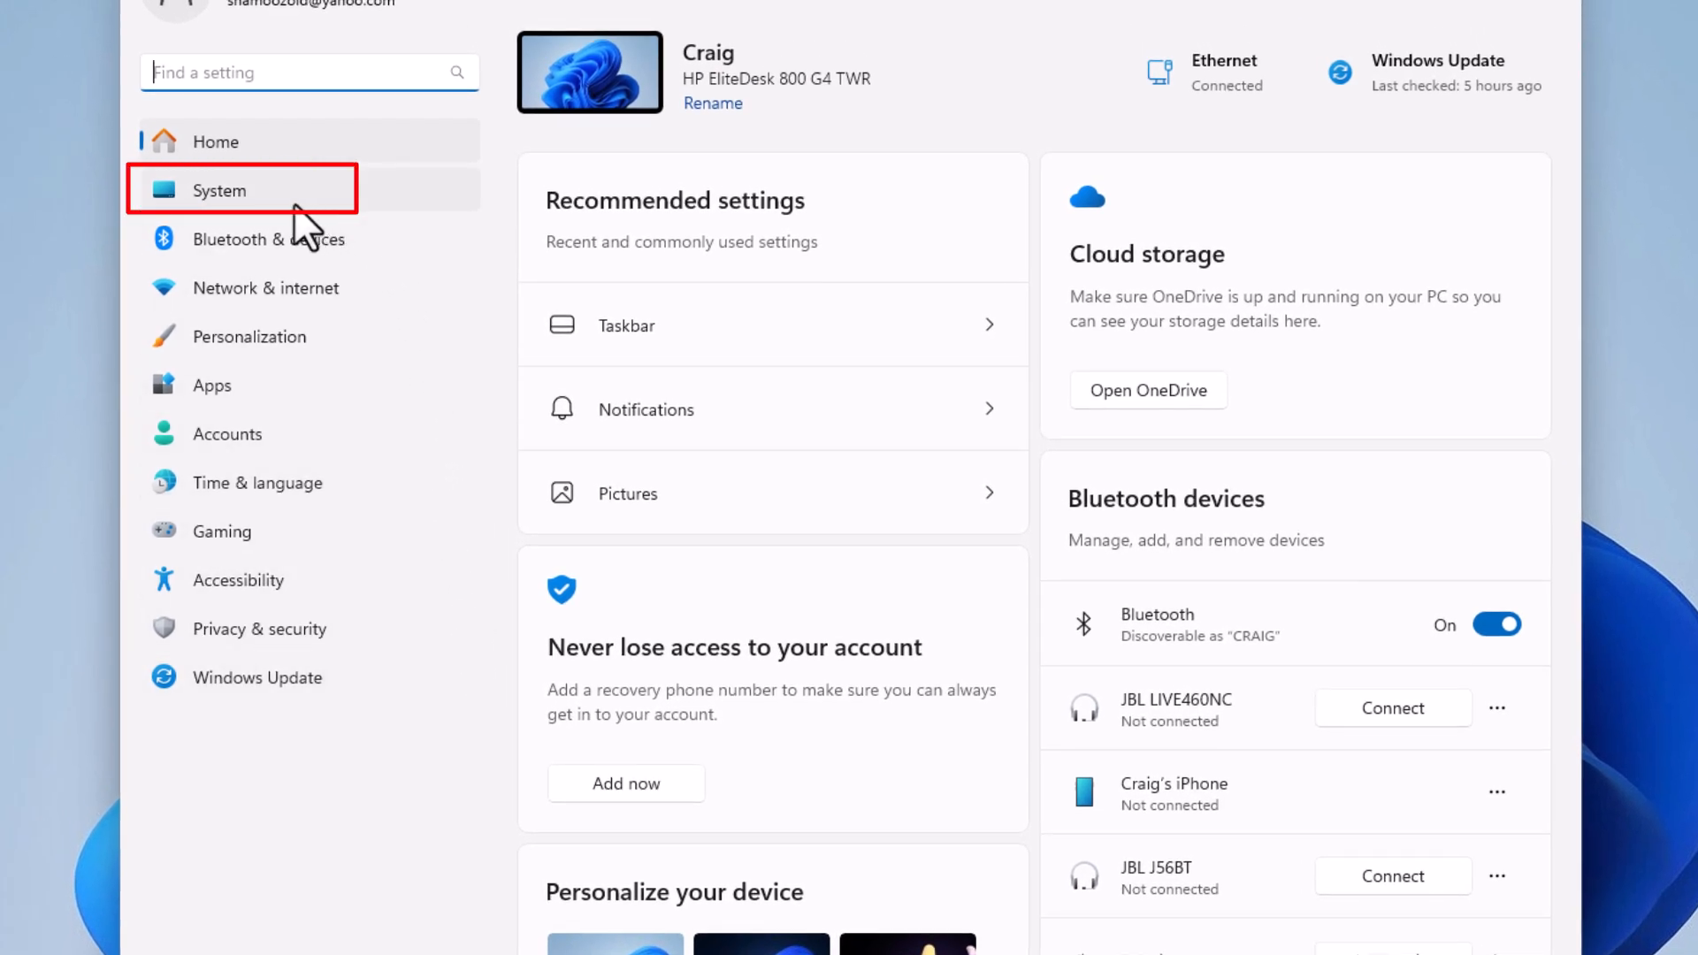
Go to the System category to reach its Notifications page
left_click(218, 190)
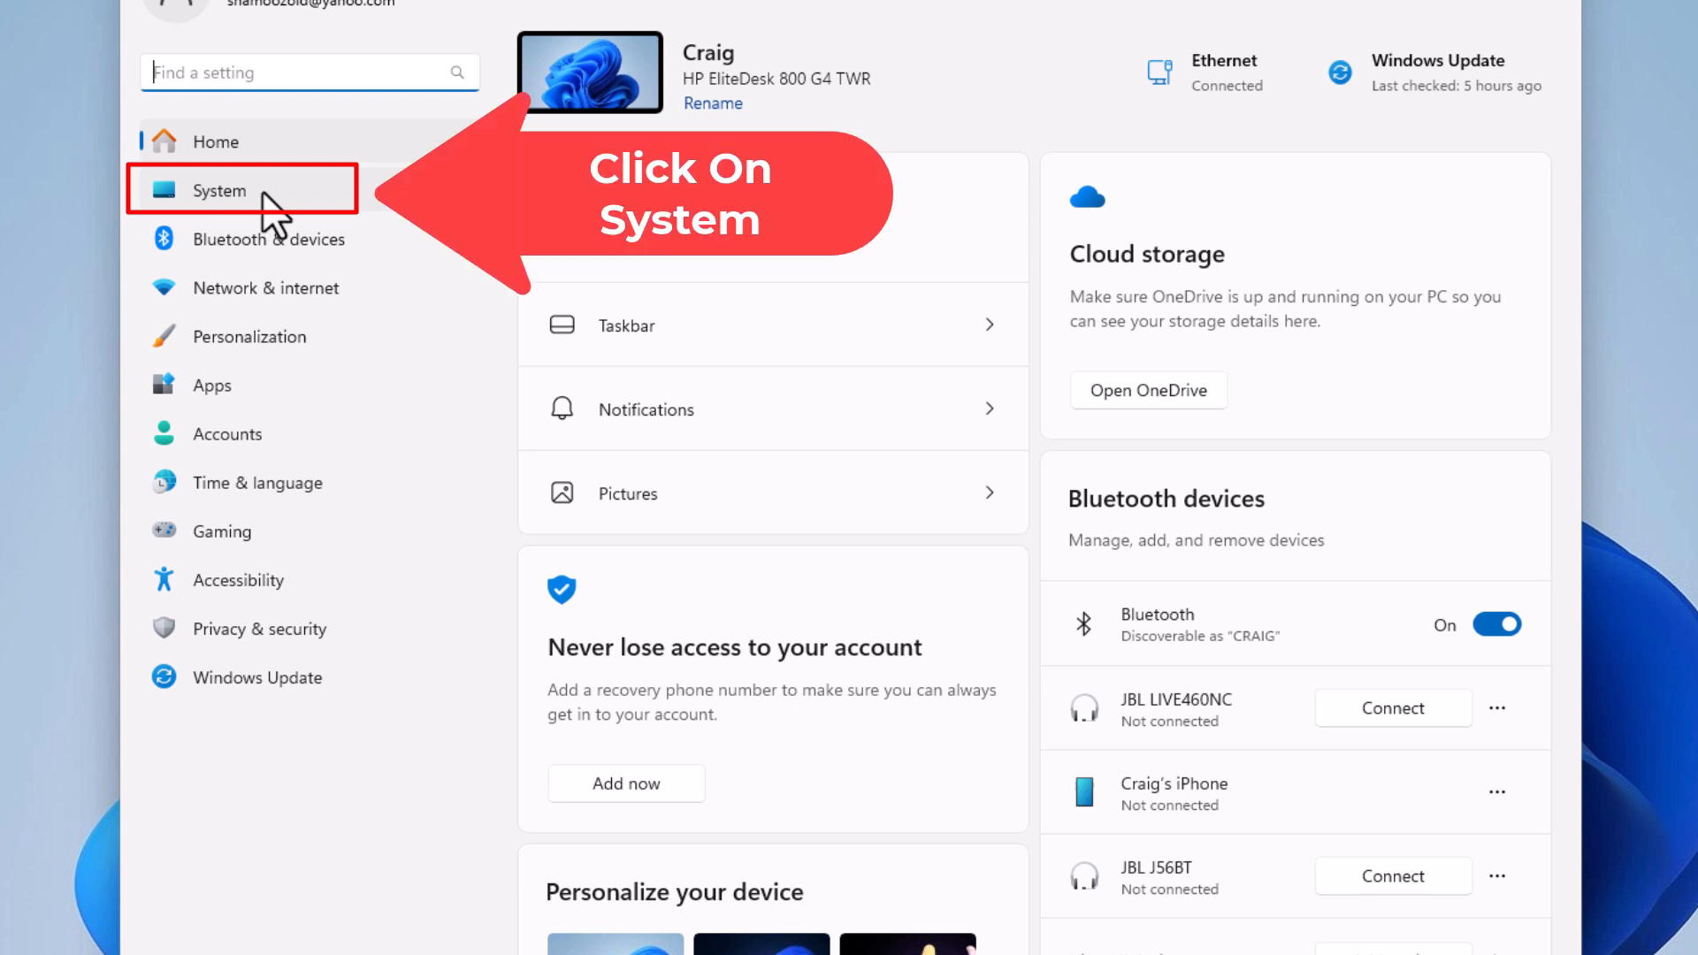
left_click(218, 191)
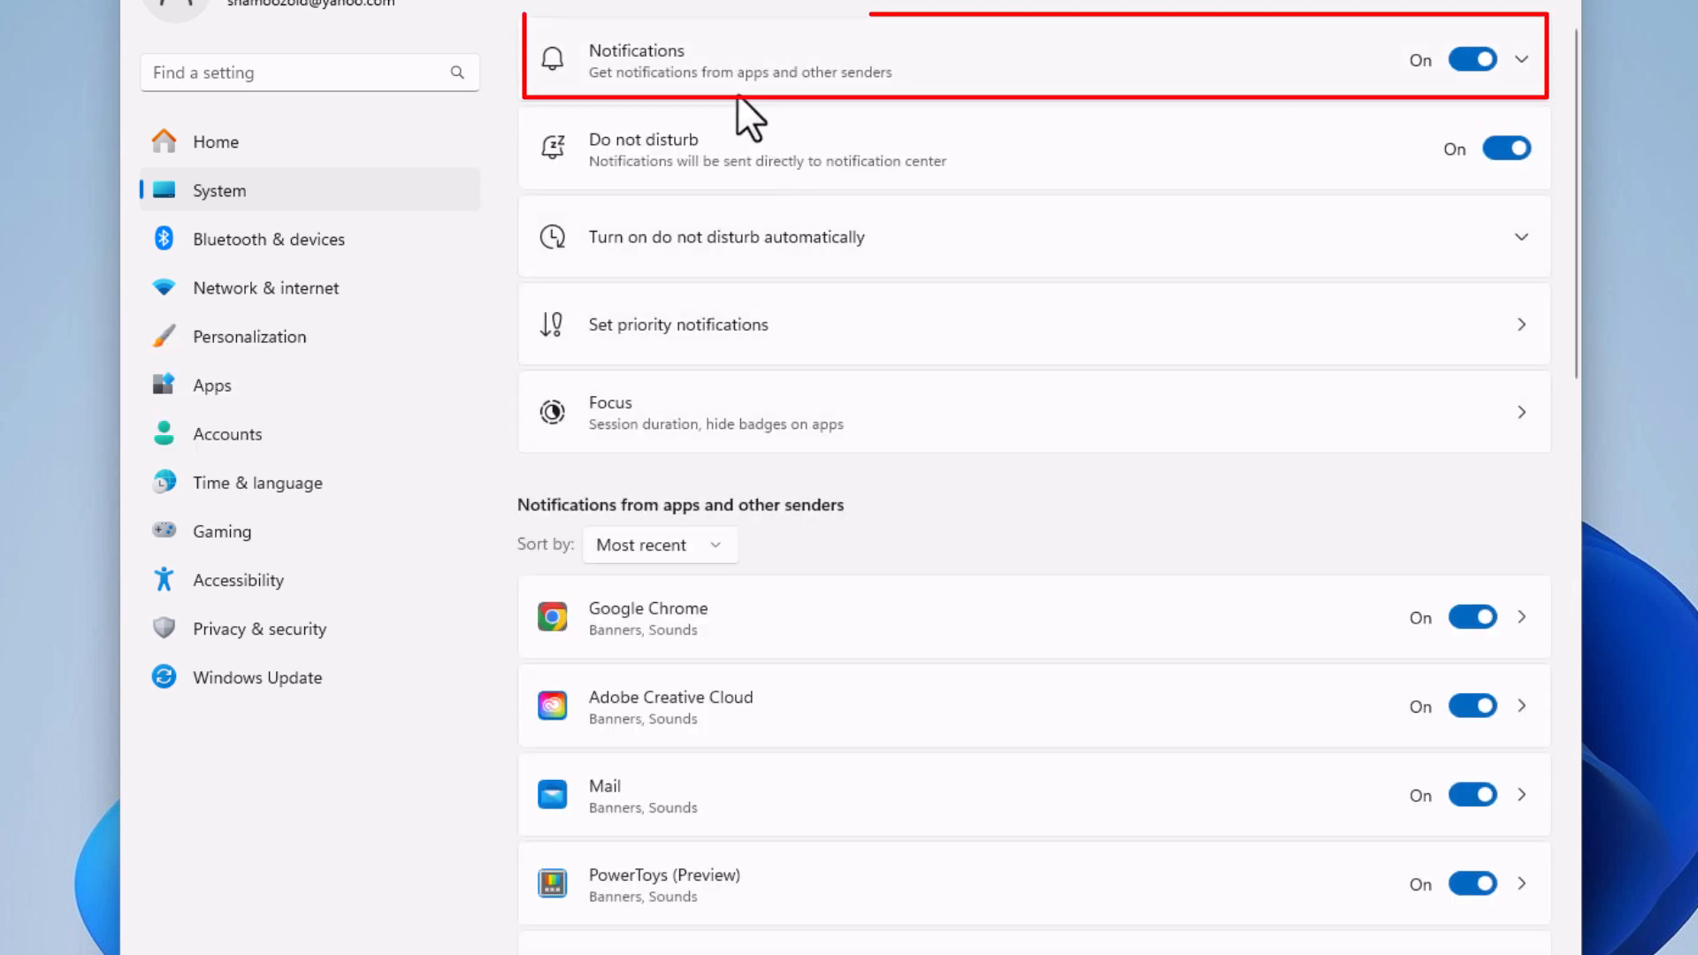
mouse_move(683, 98)
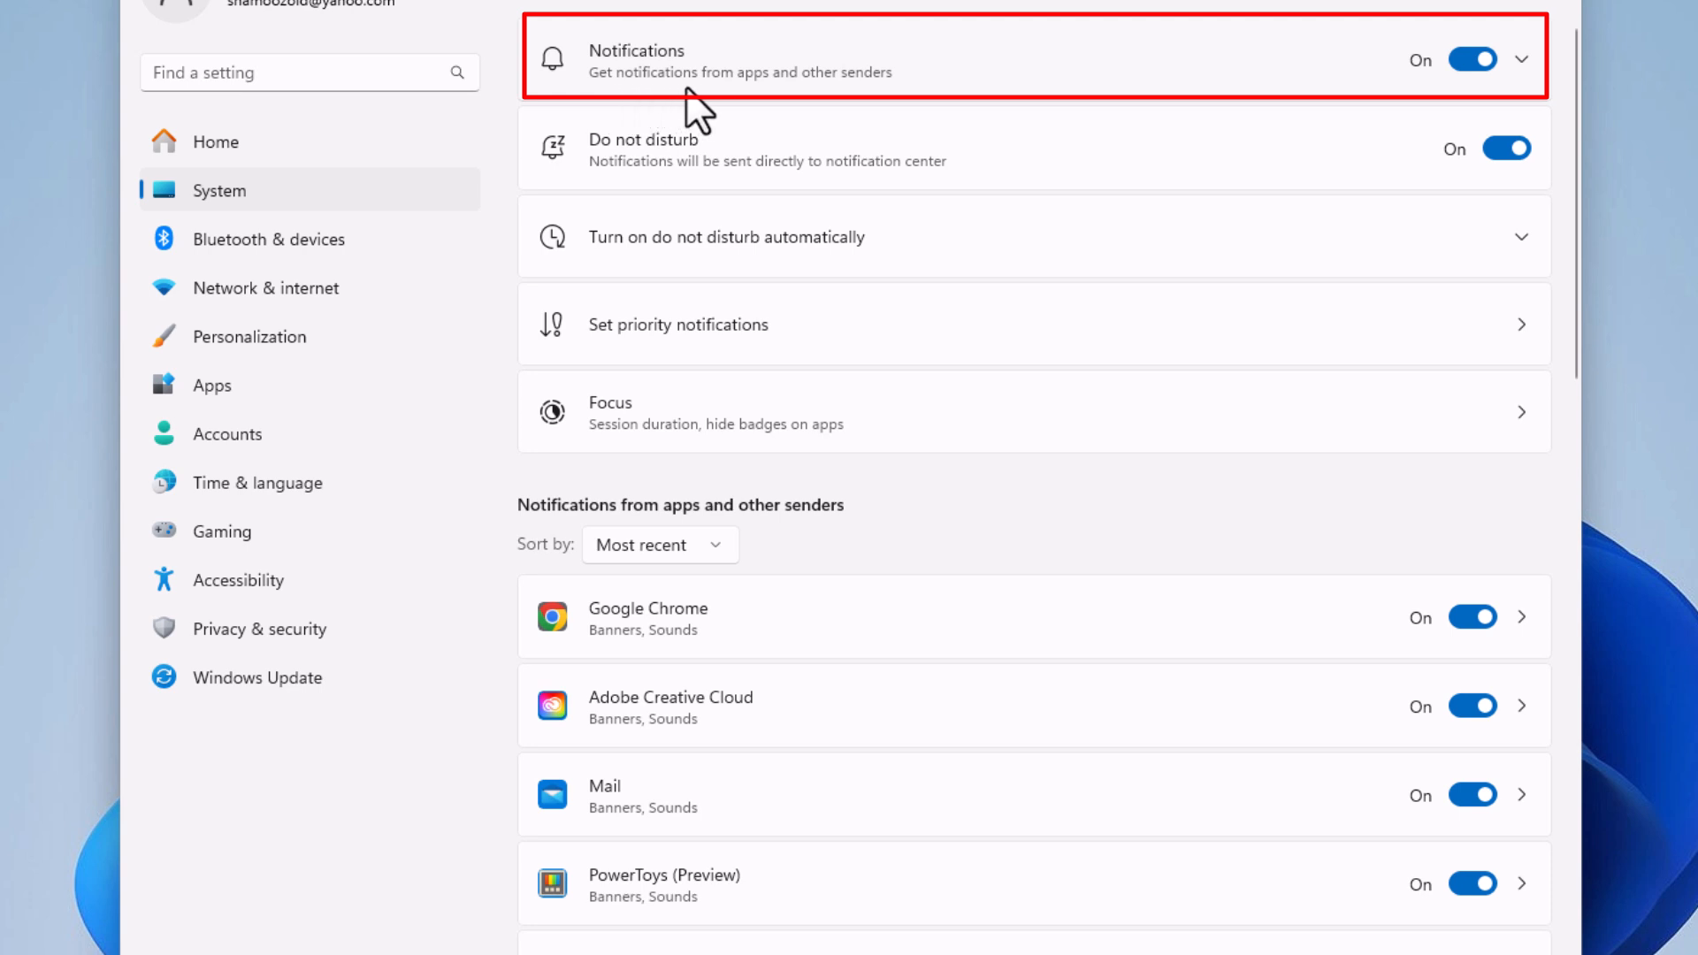
mouse_move(852, 98)
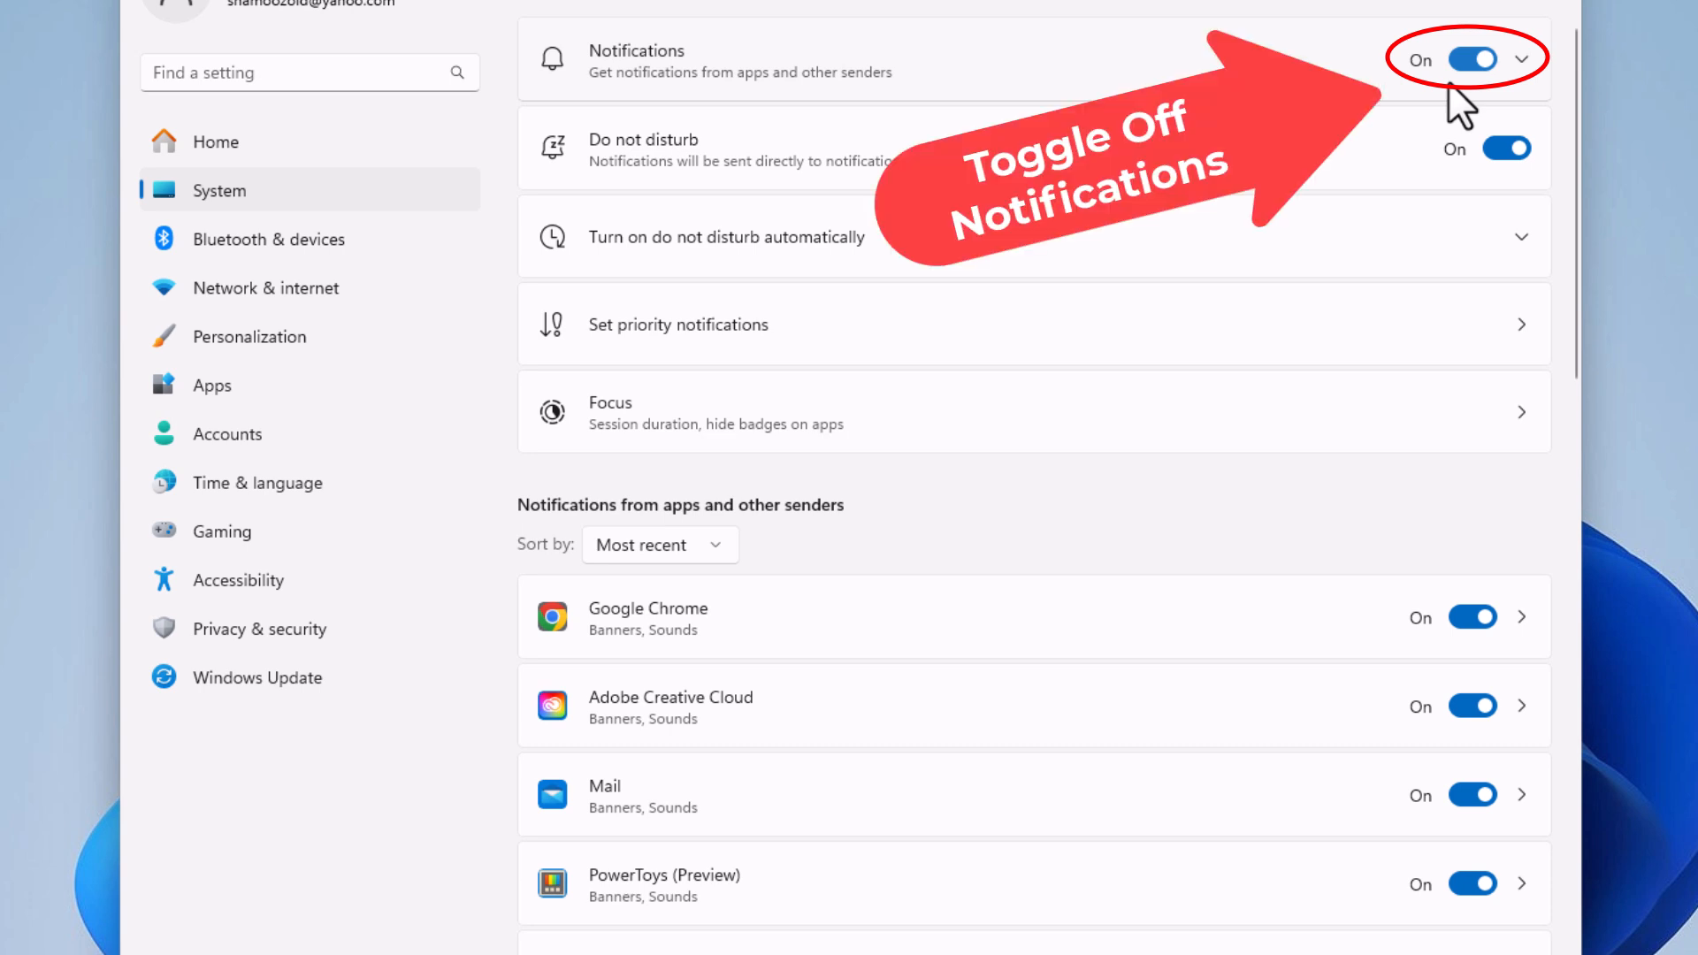
left_click(1477, 58)
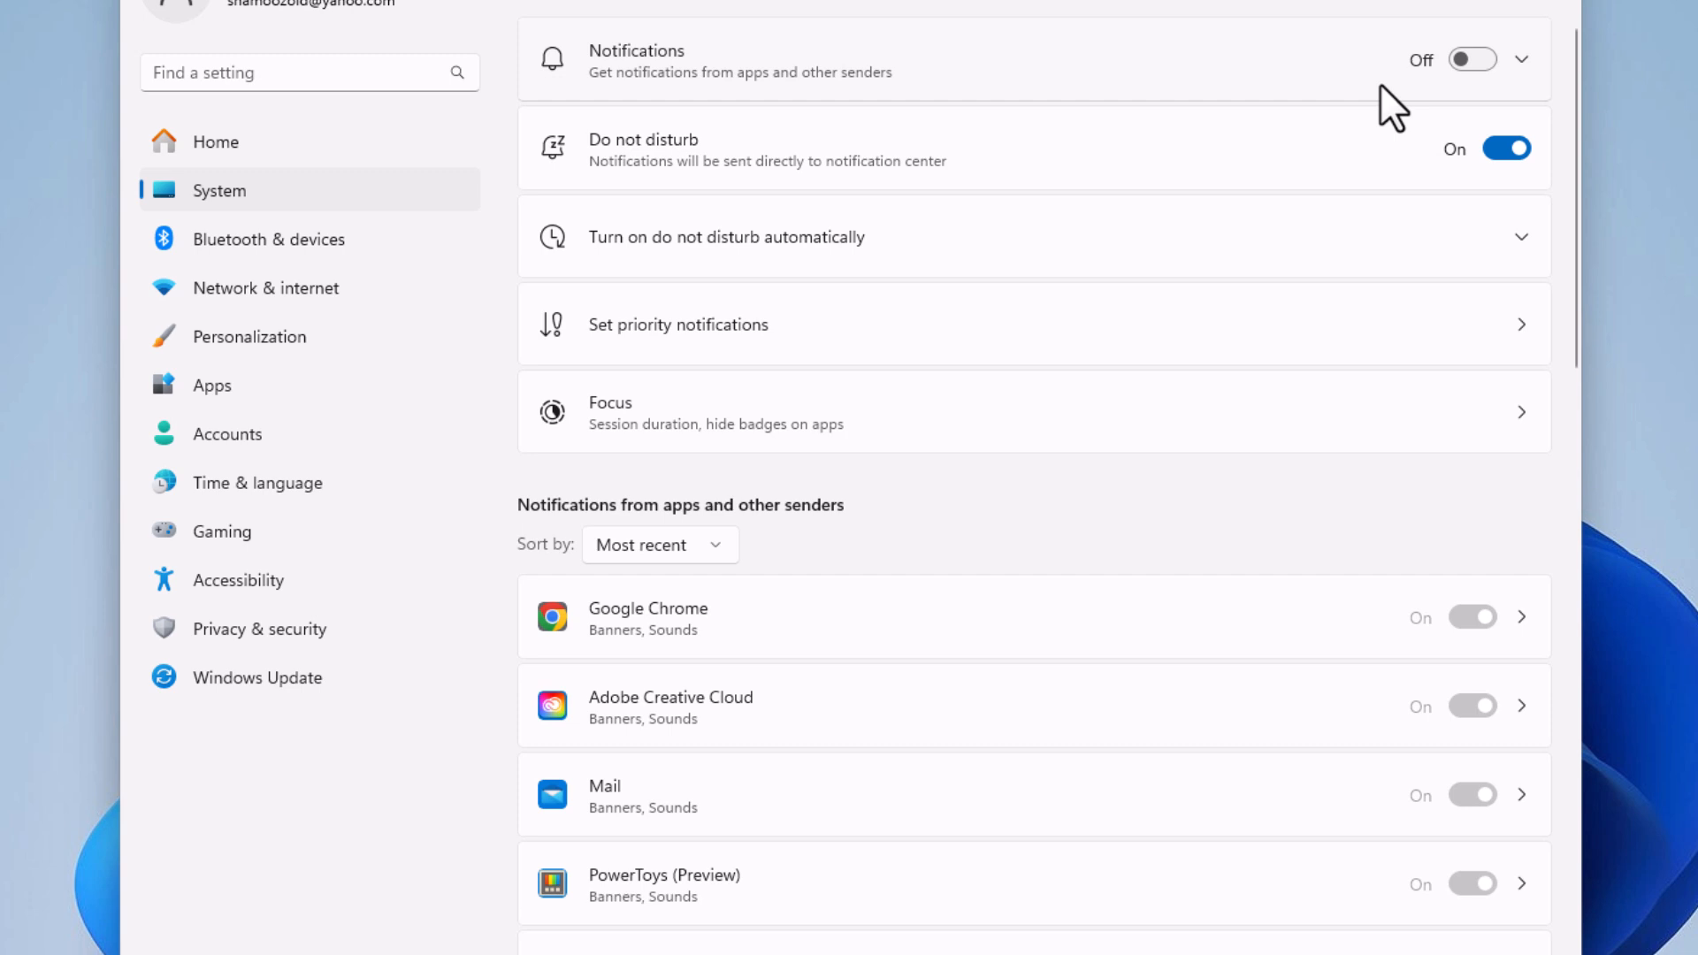
mouse_move(1445, 95)
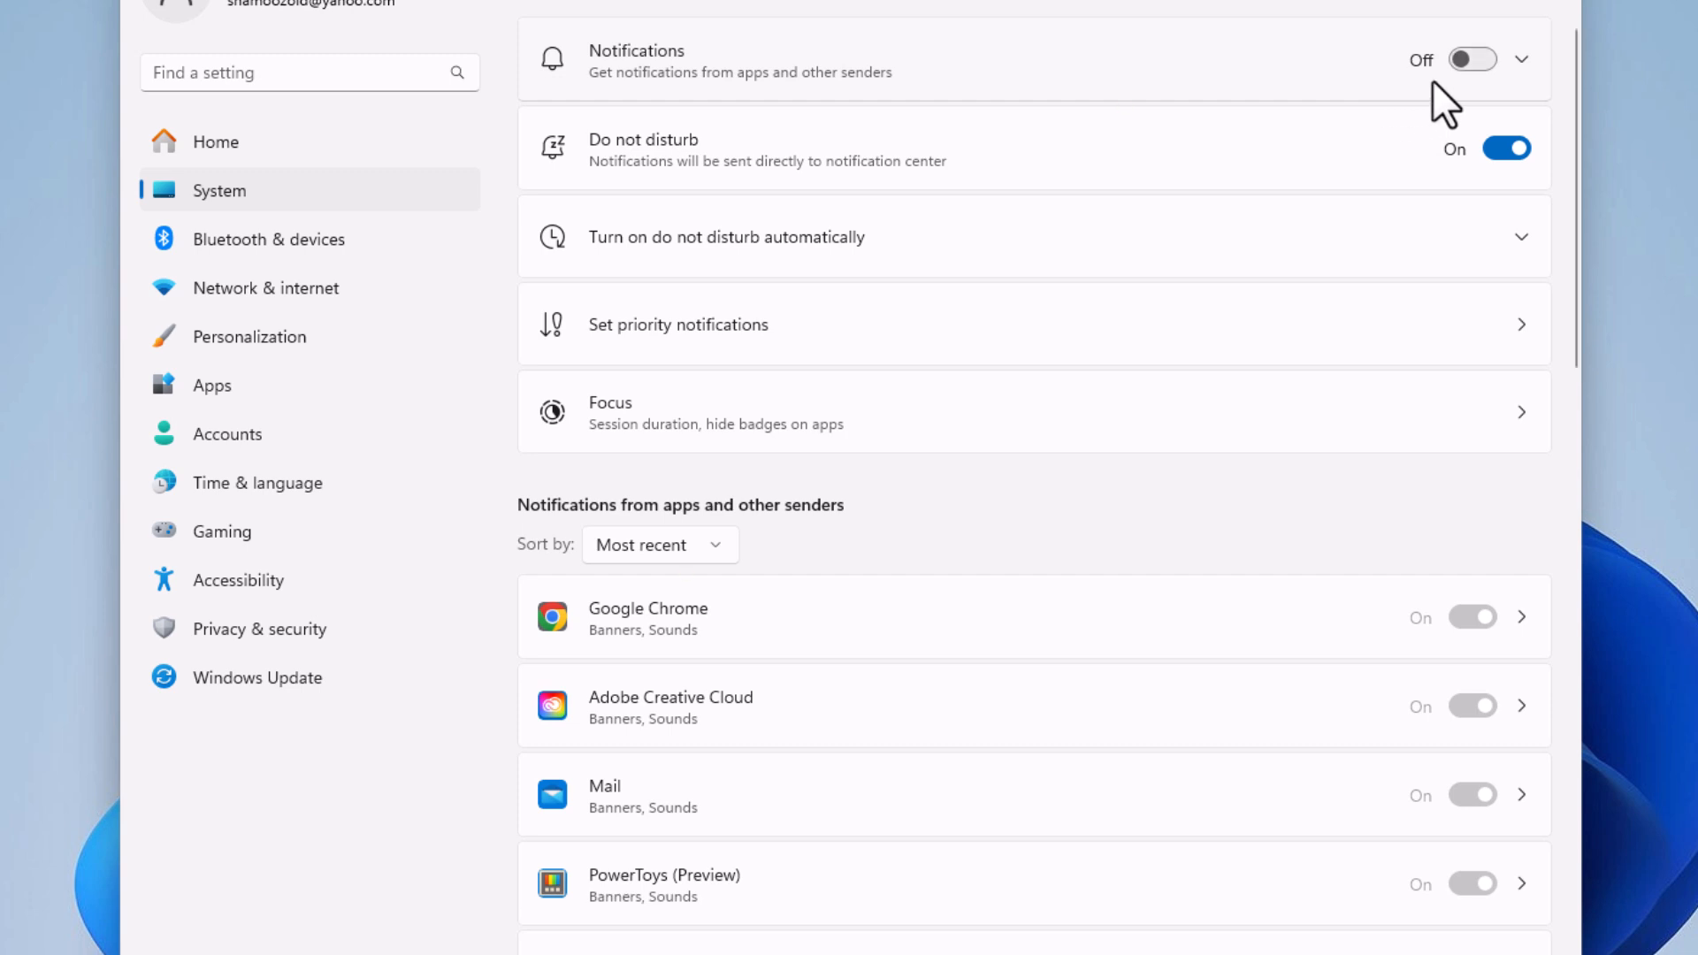
left_click(1474, 60)
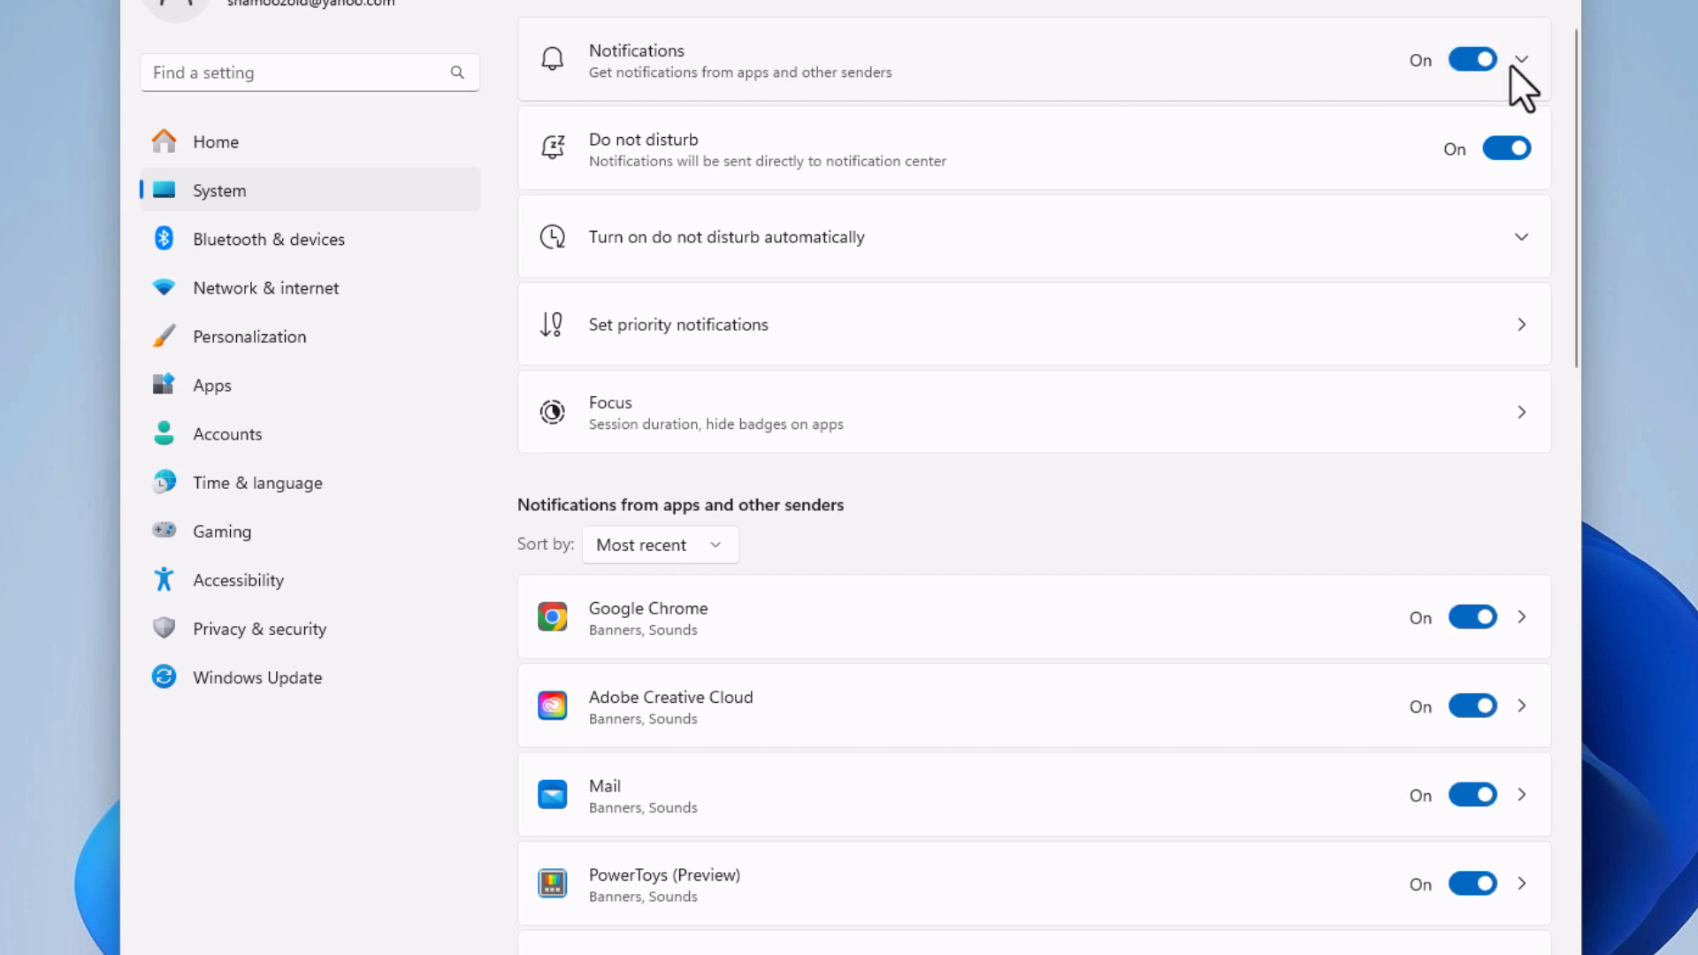
mouse_move(1535, 78)
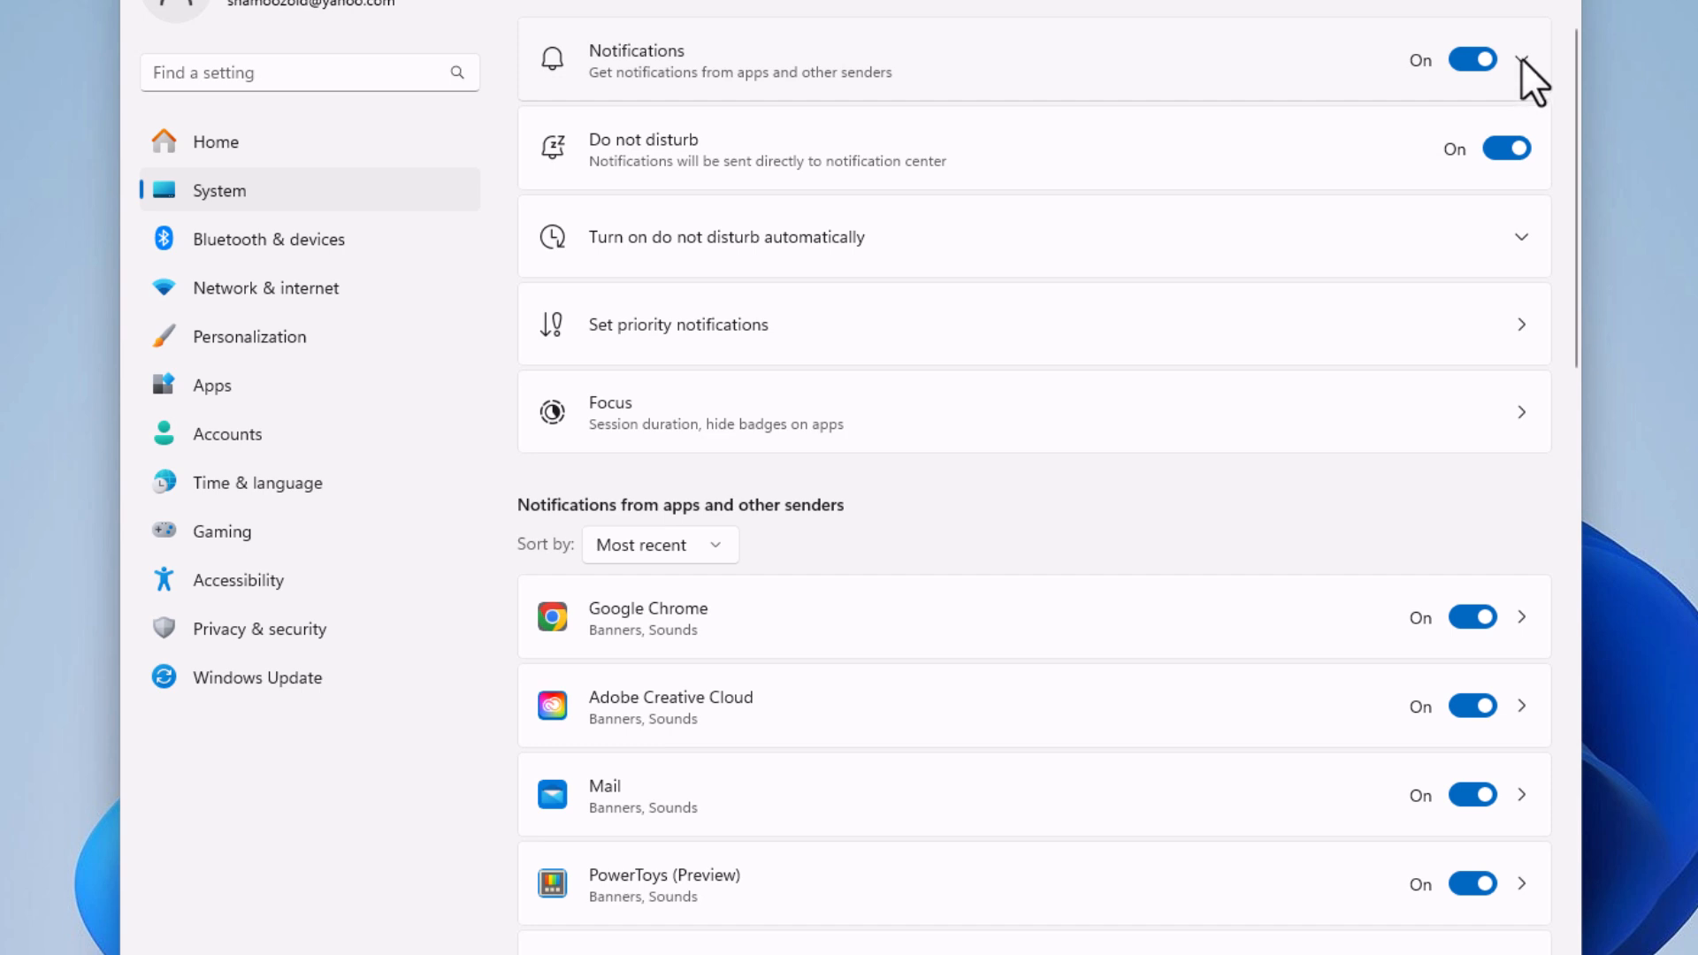
Expand the Notifications options and toggle 'Show notifications on the lock screen' off and back on
left_click(1523, 60)
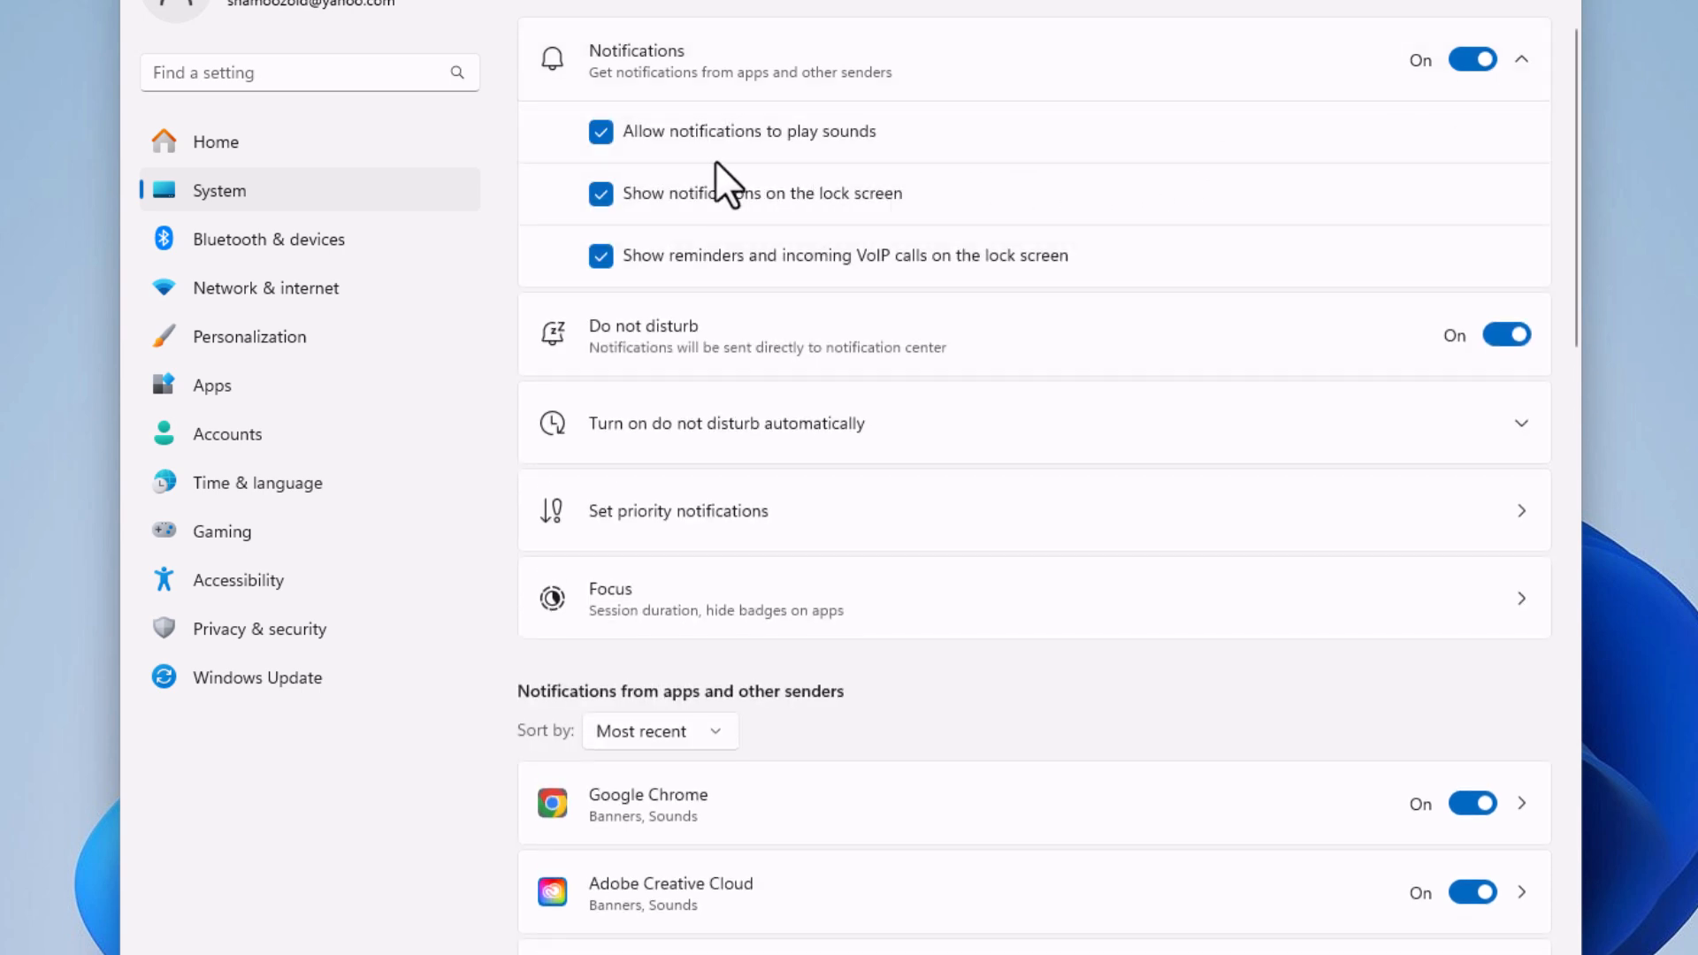
mouse_move(748, 177)
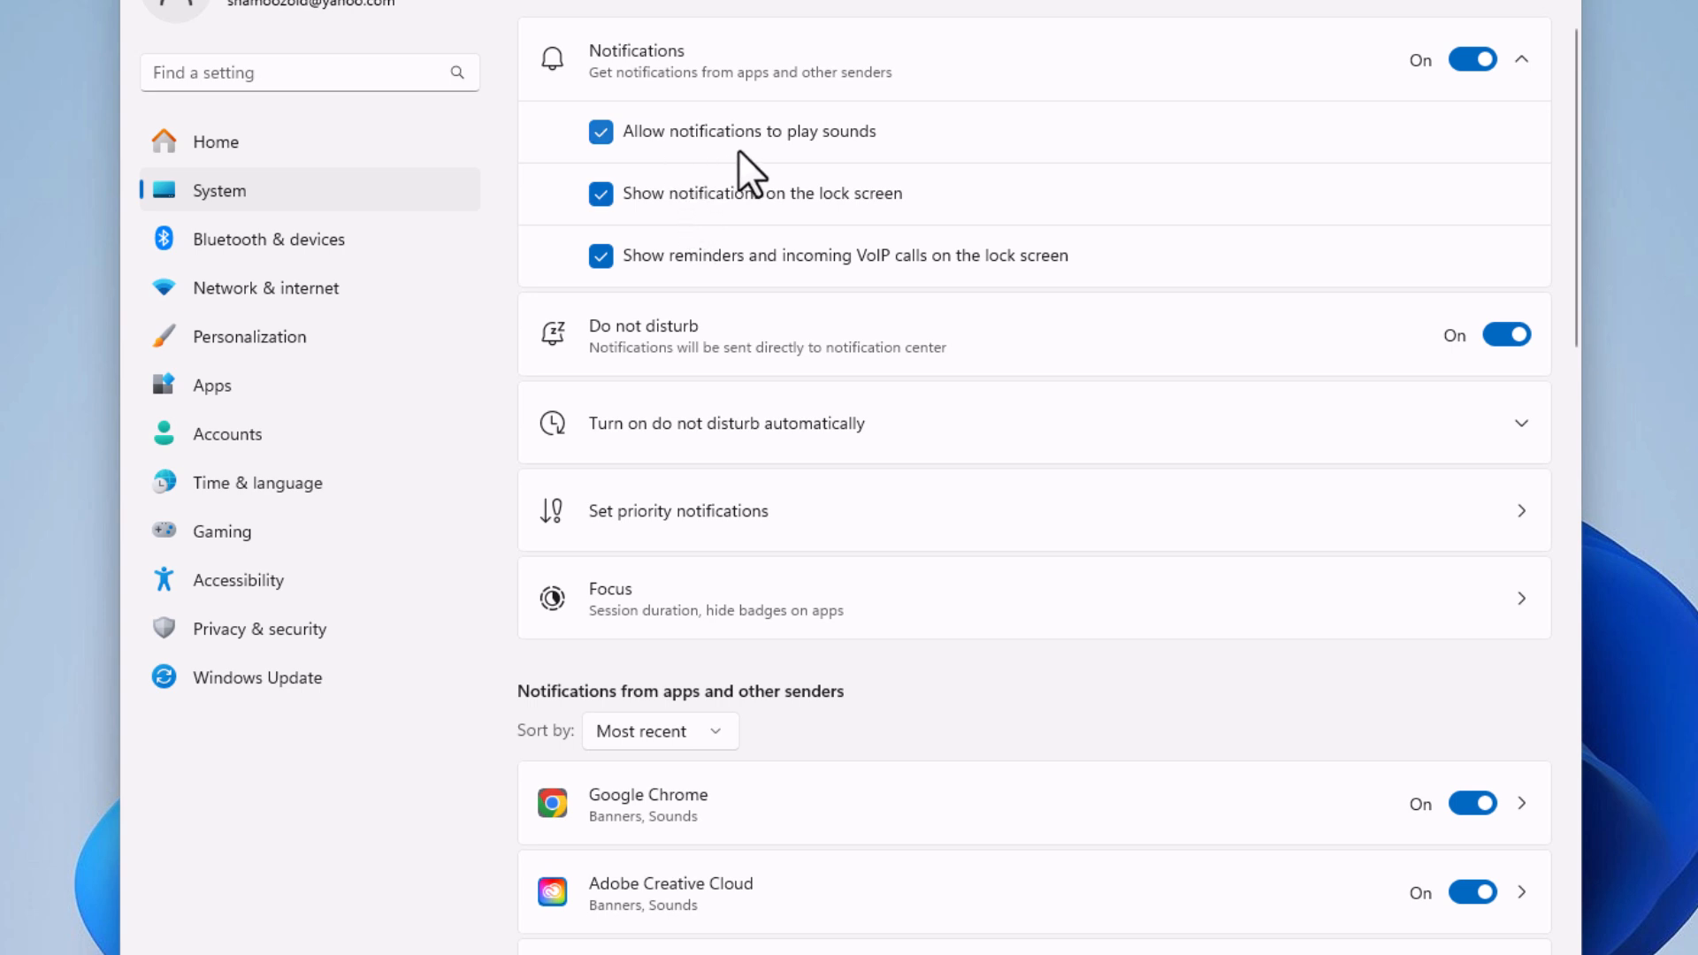
mouse_move(667, 241)
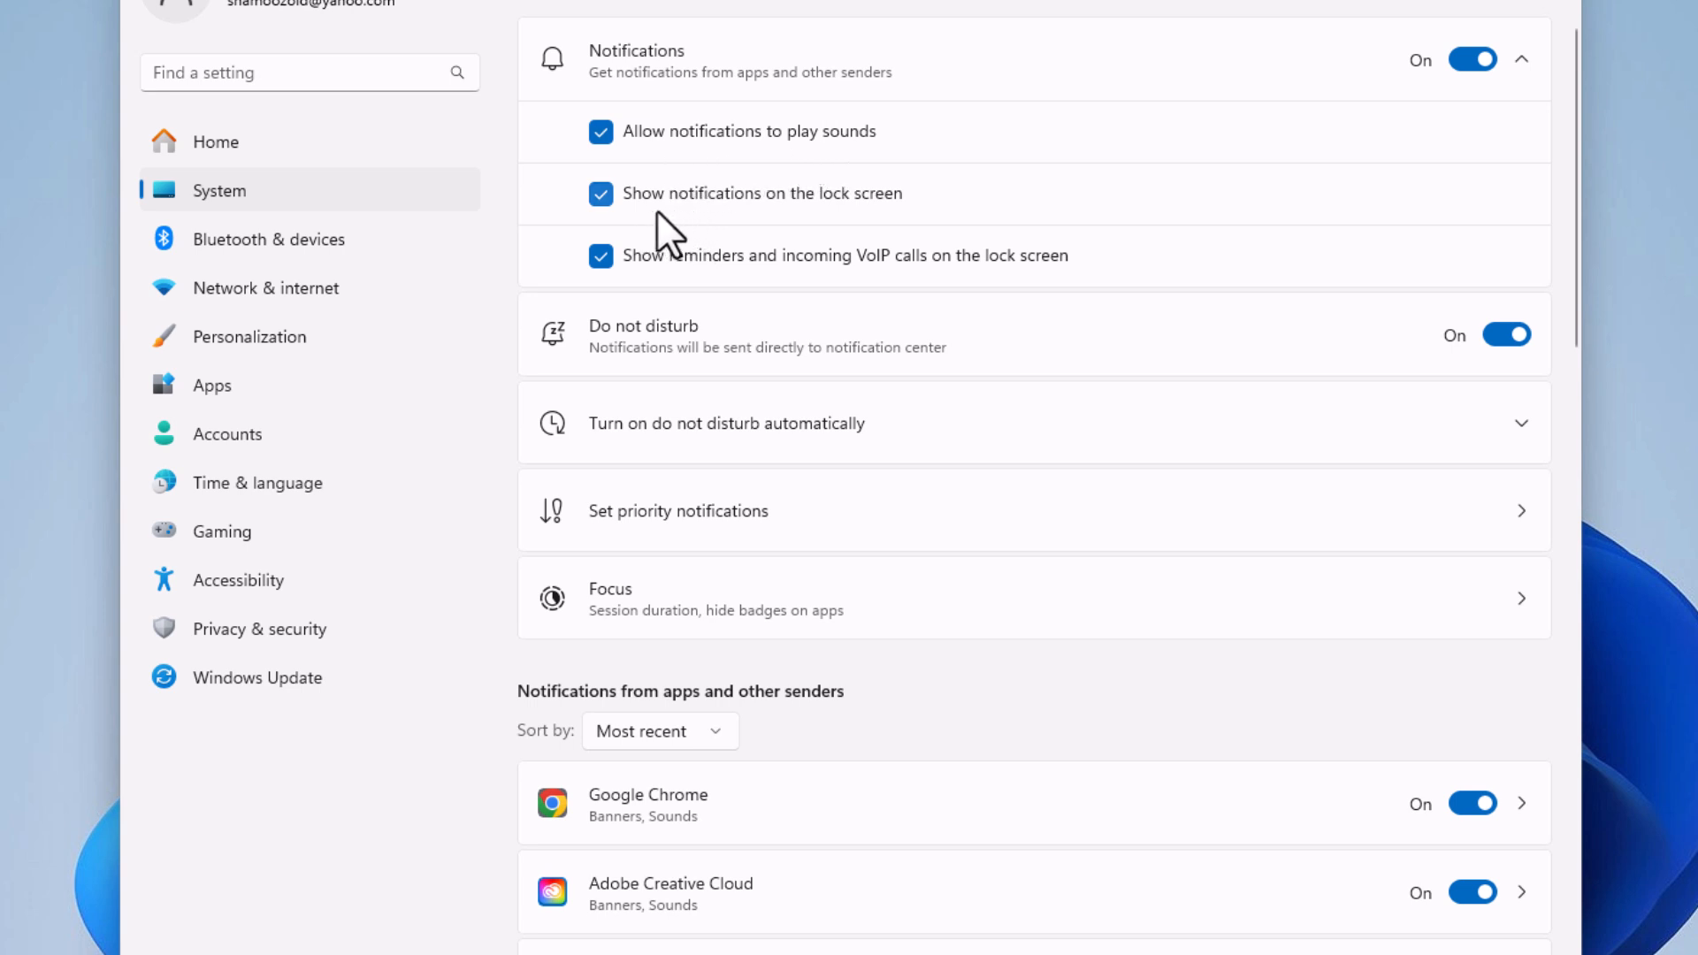
mouse_move(704, 288)
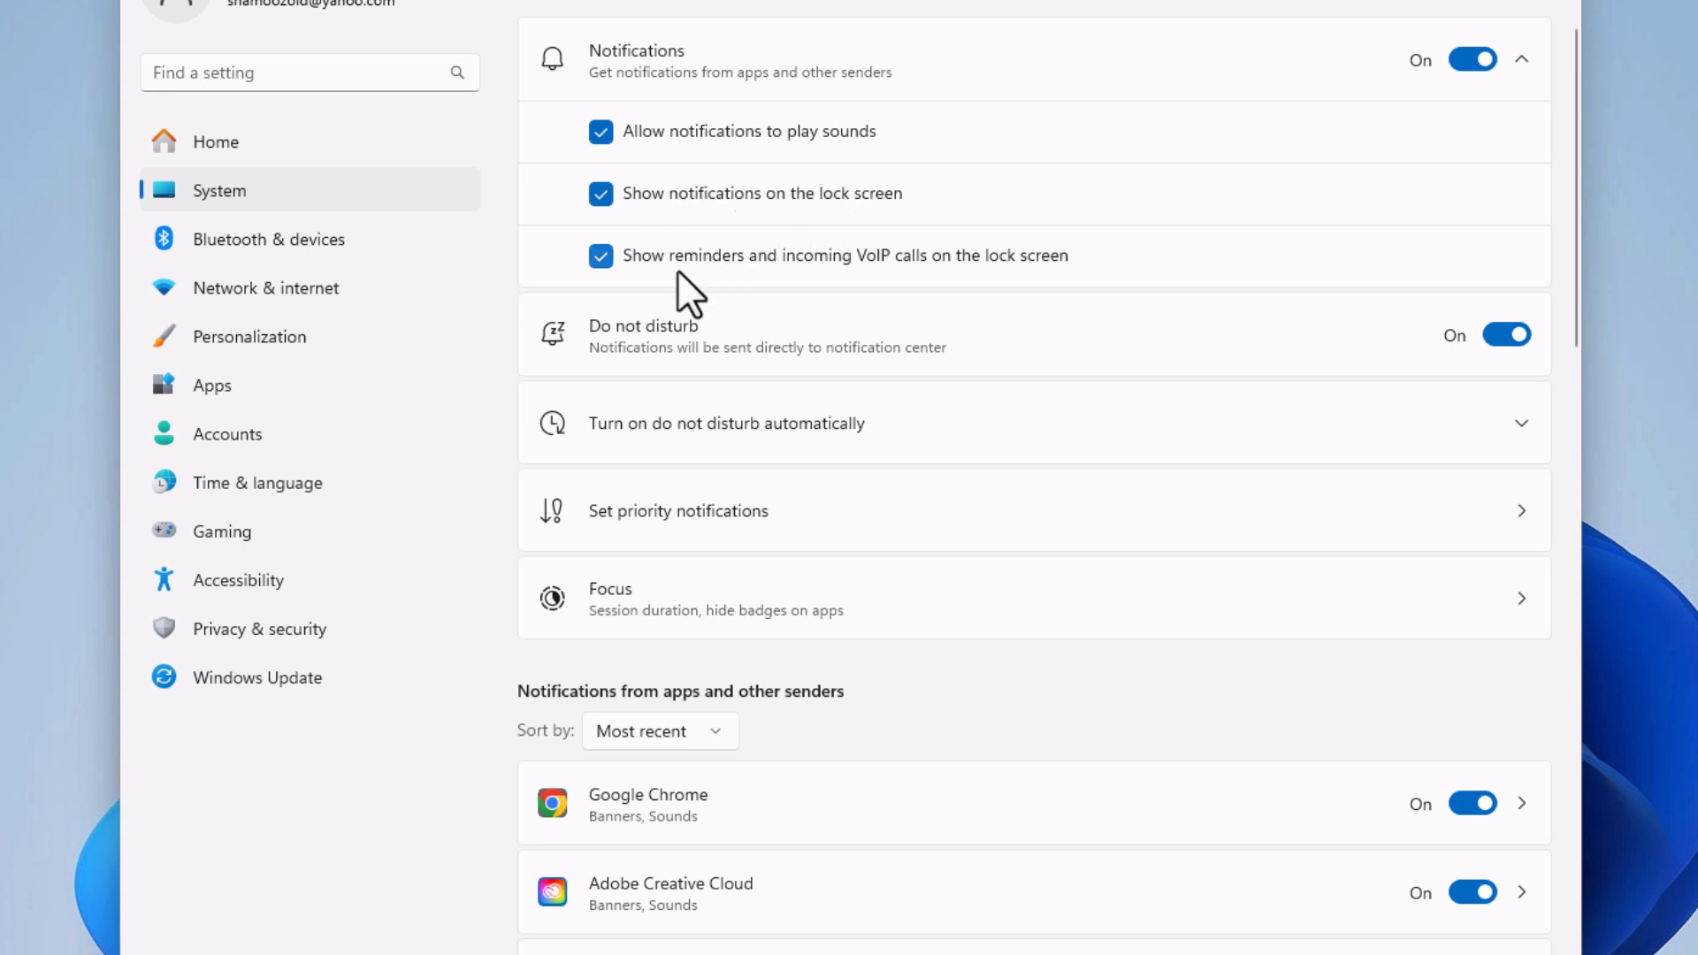
mouse_move(769, 279)
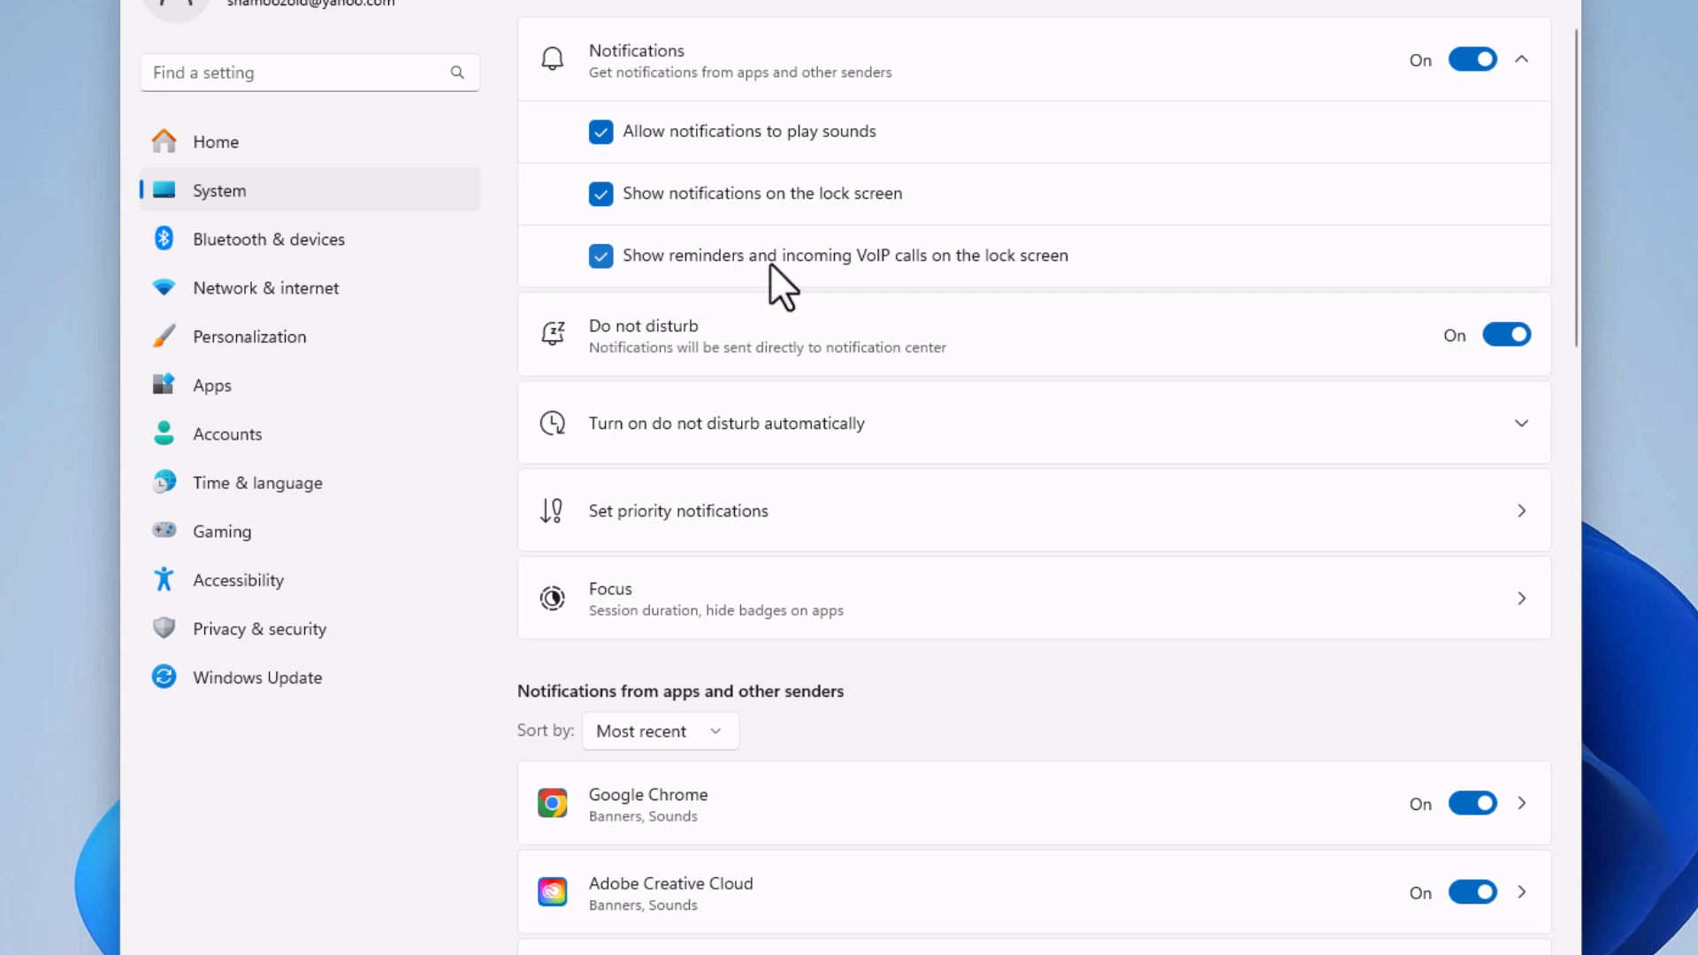
mouse_move(1001, 286)
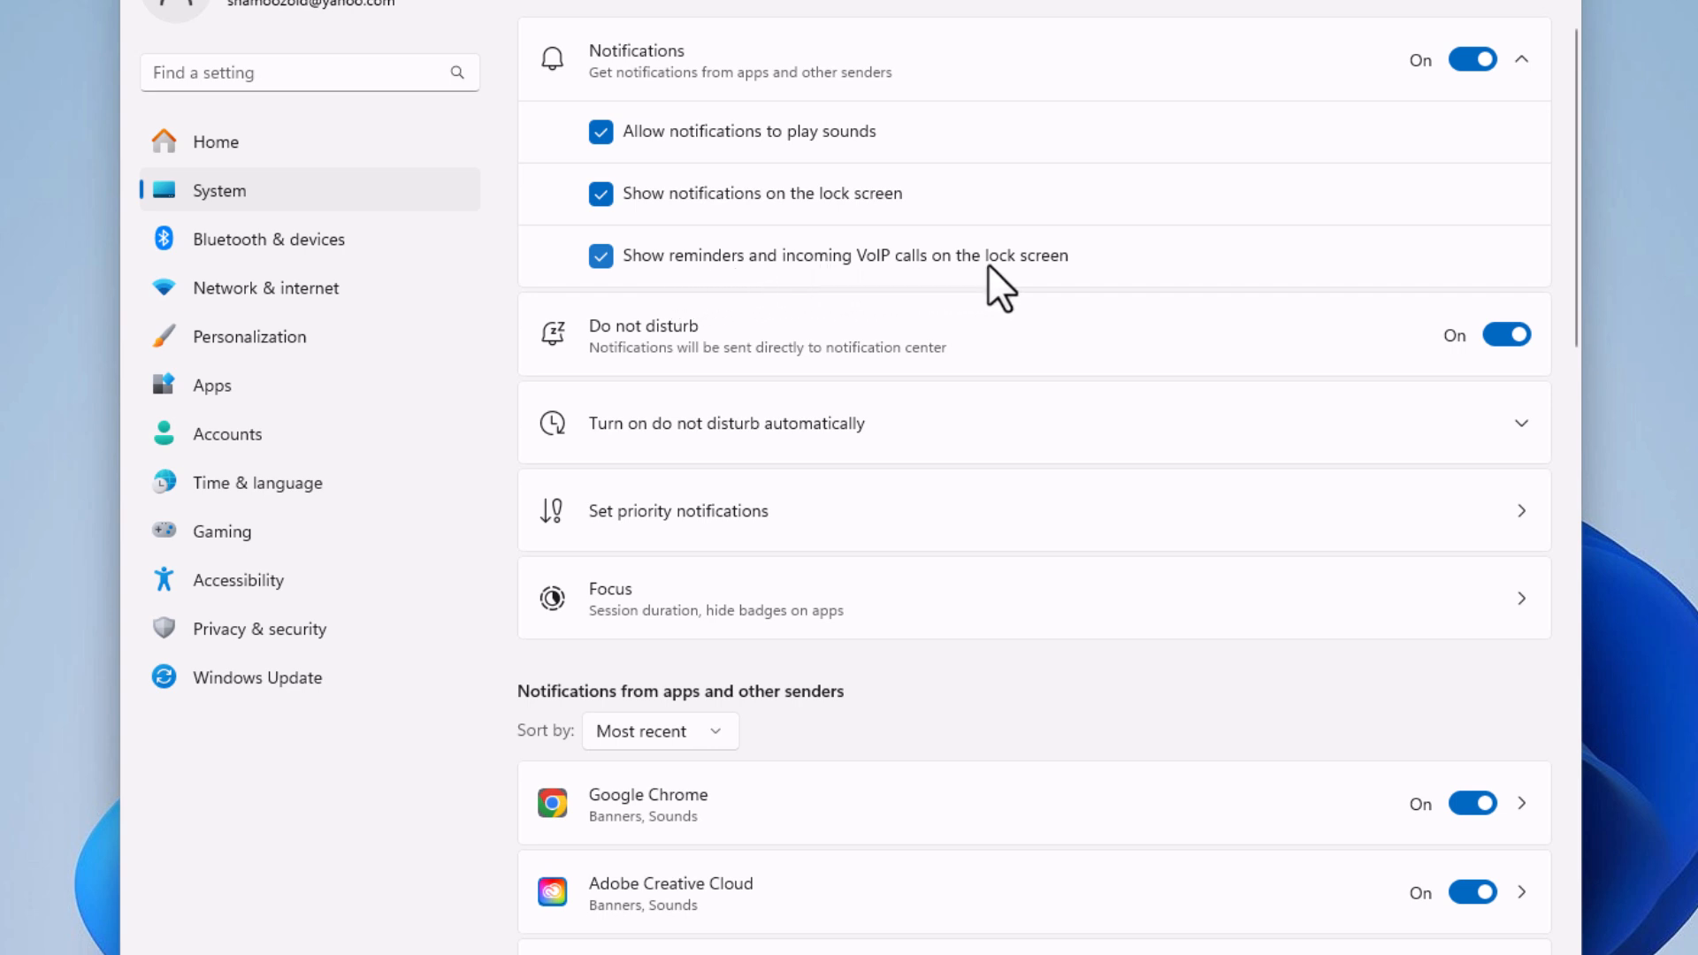
left_click(602, 194)
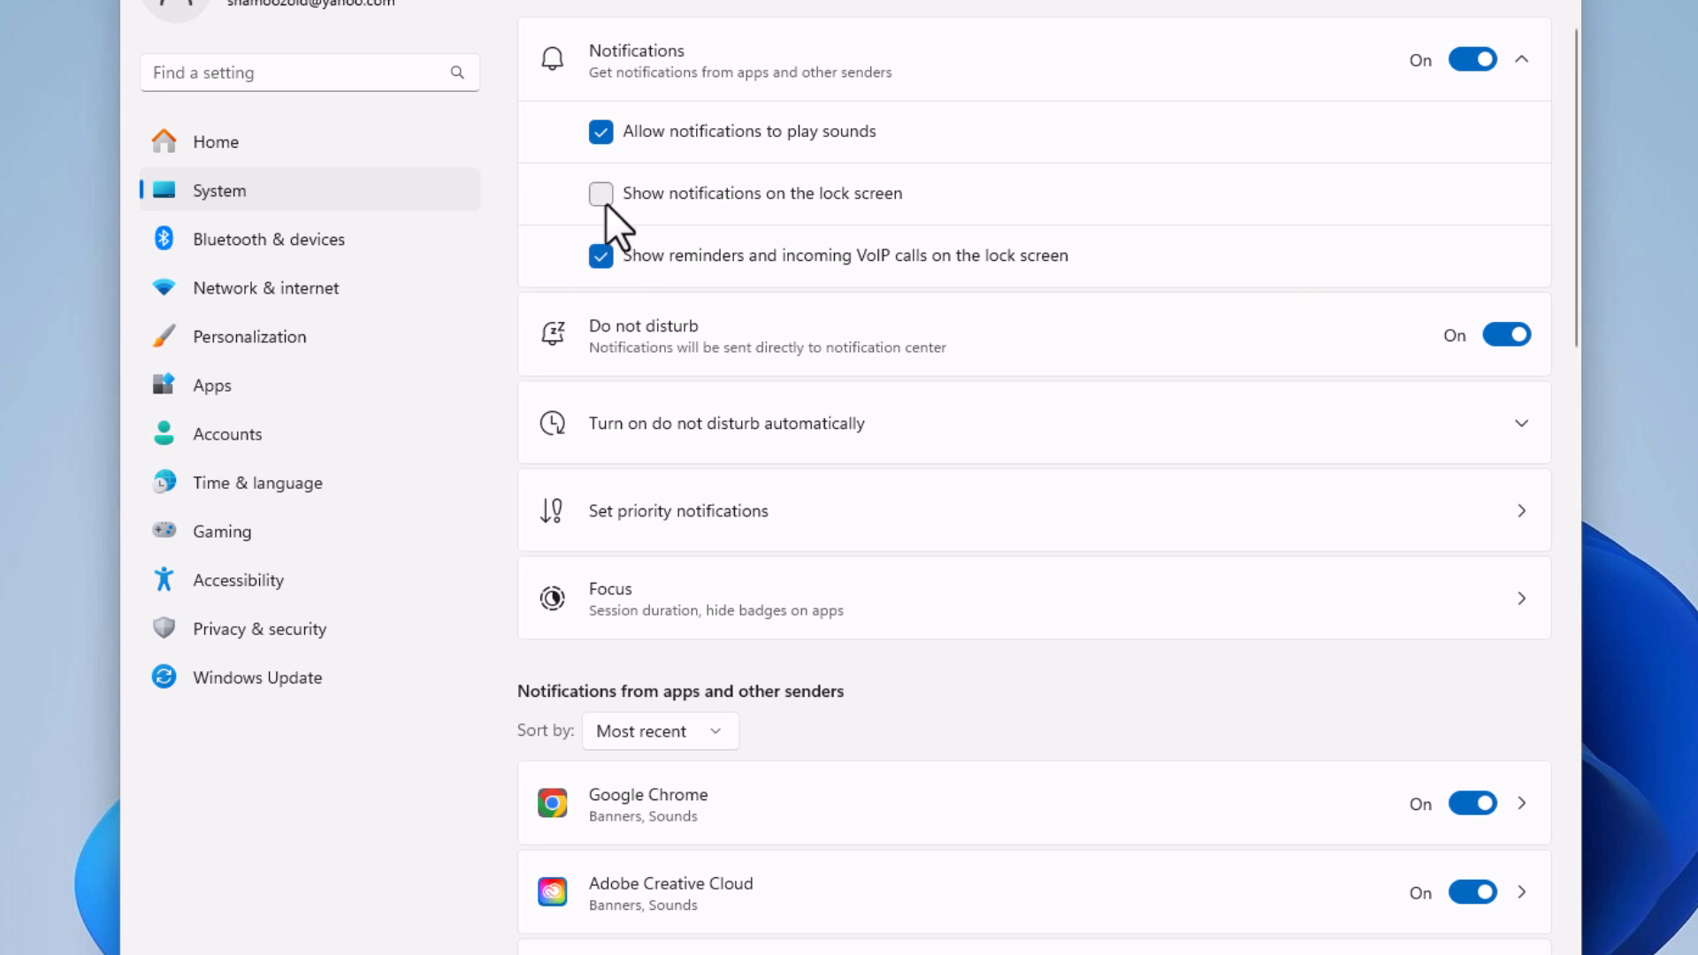
left_click(601, 193)
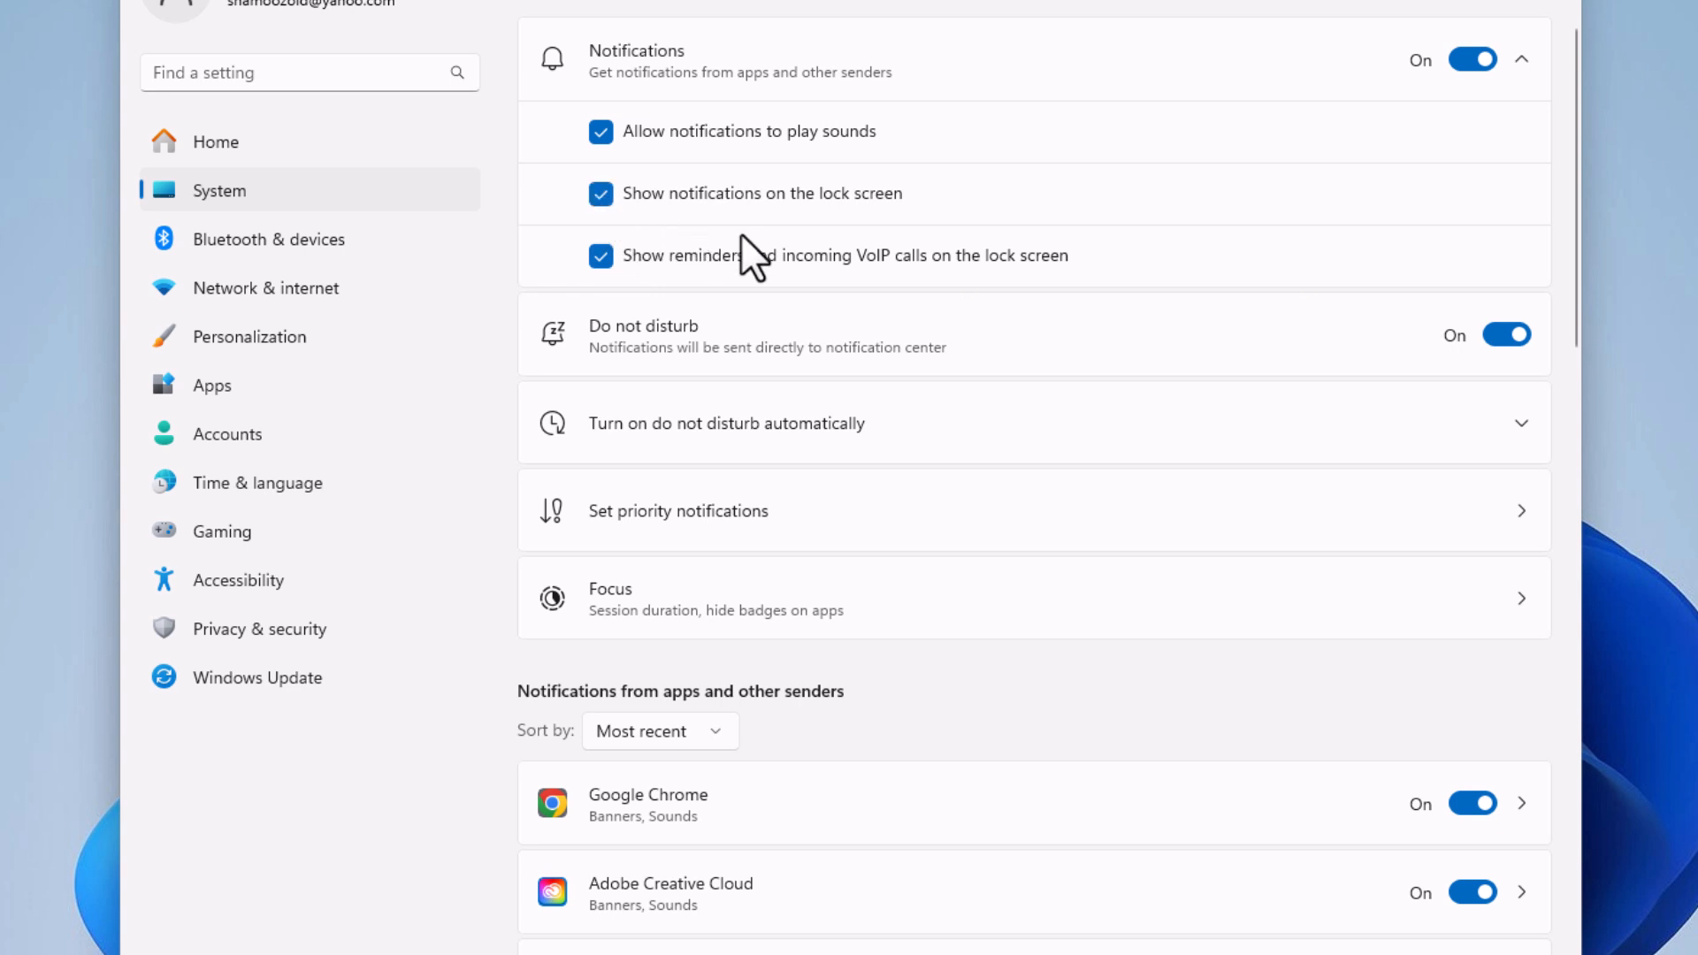
Switch off the Google Chrome toggle under 'Notifications from apps and other senders'
scroll("down", 3)
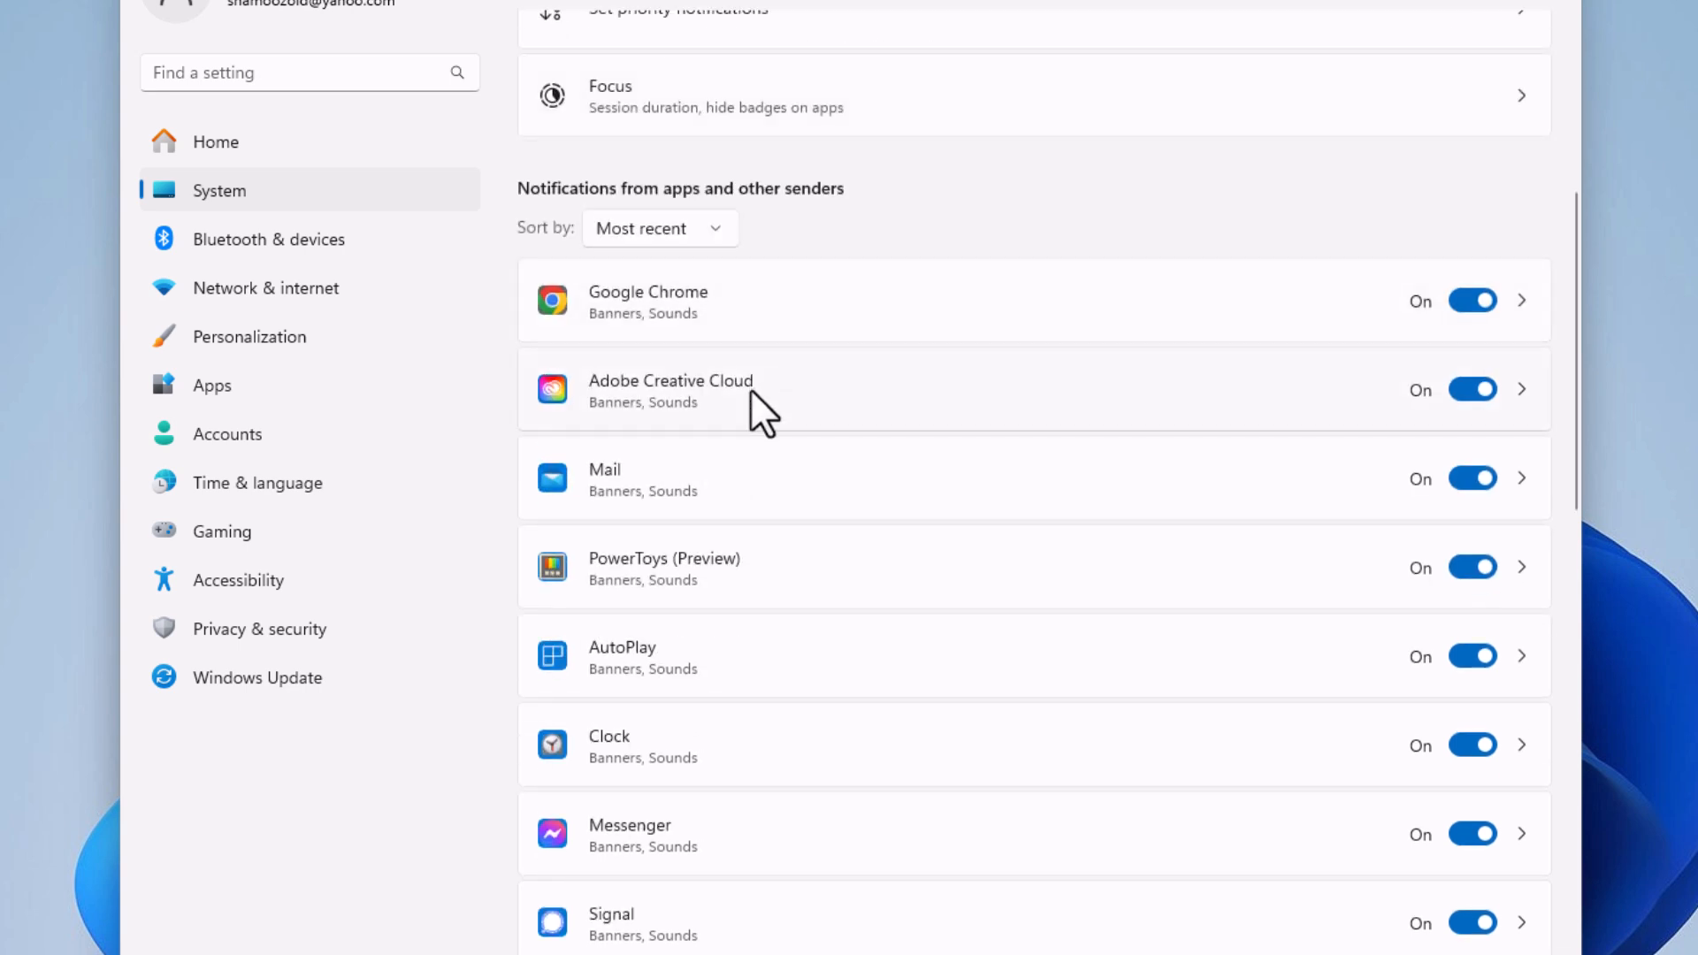
mouse_move(796, 772)
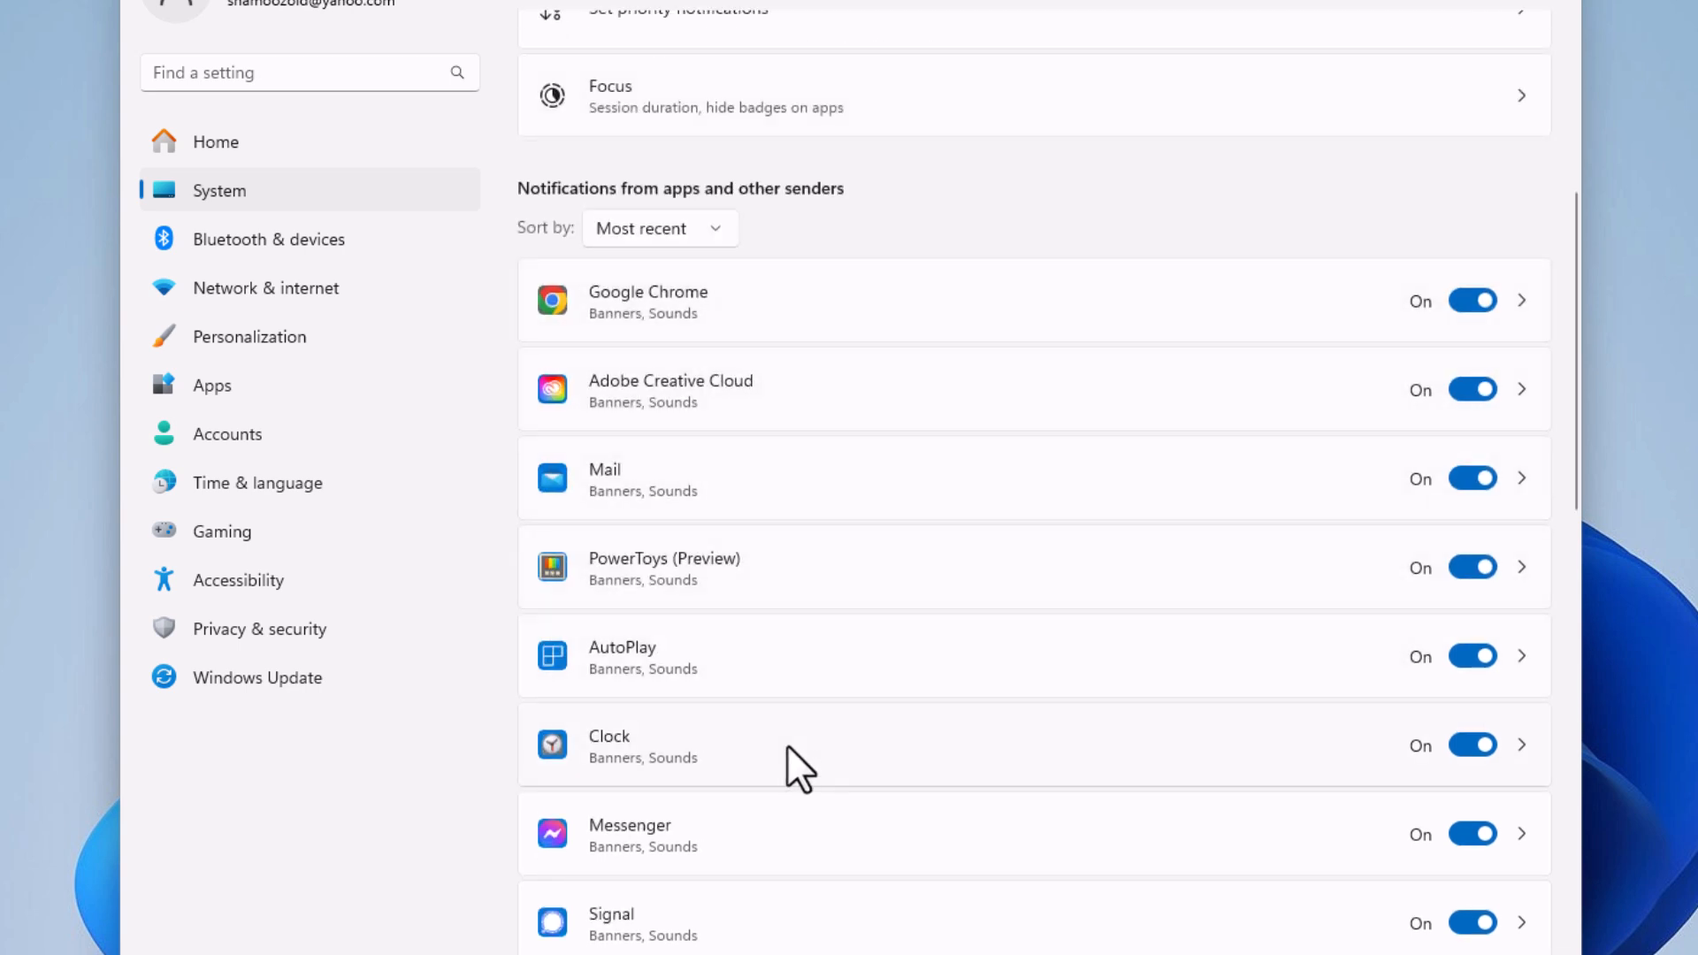
mouse_move(1191, 469)
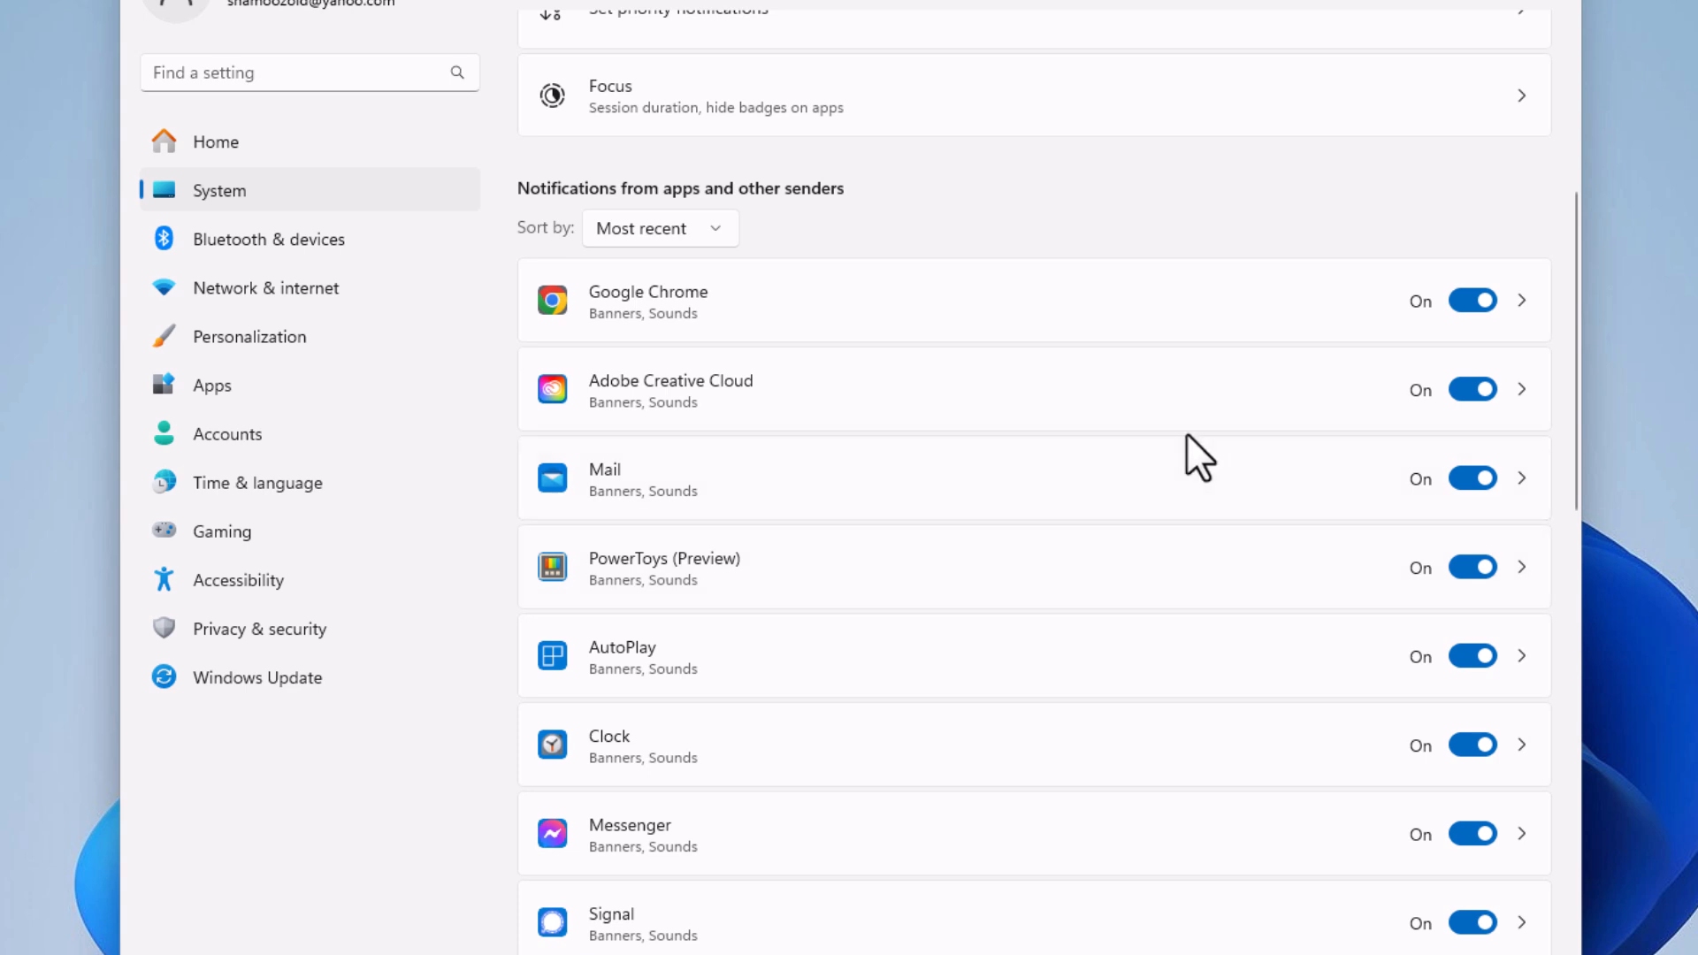
left_click(1470, 300)
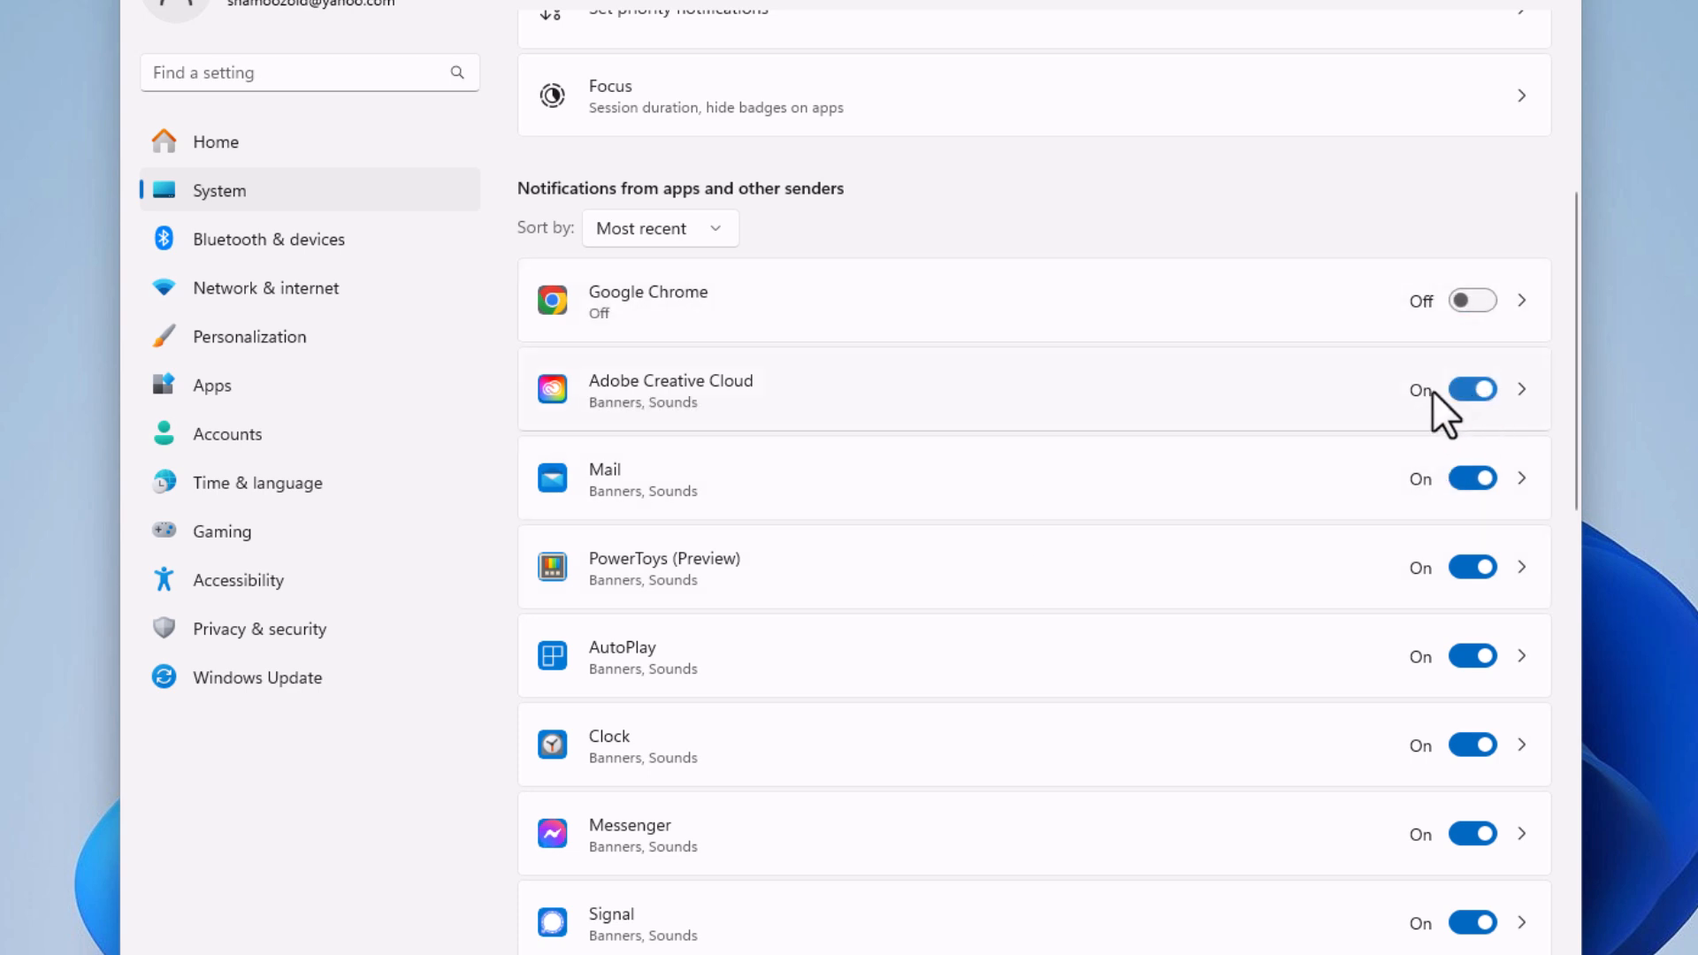
mouse_move(1344, 364)
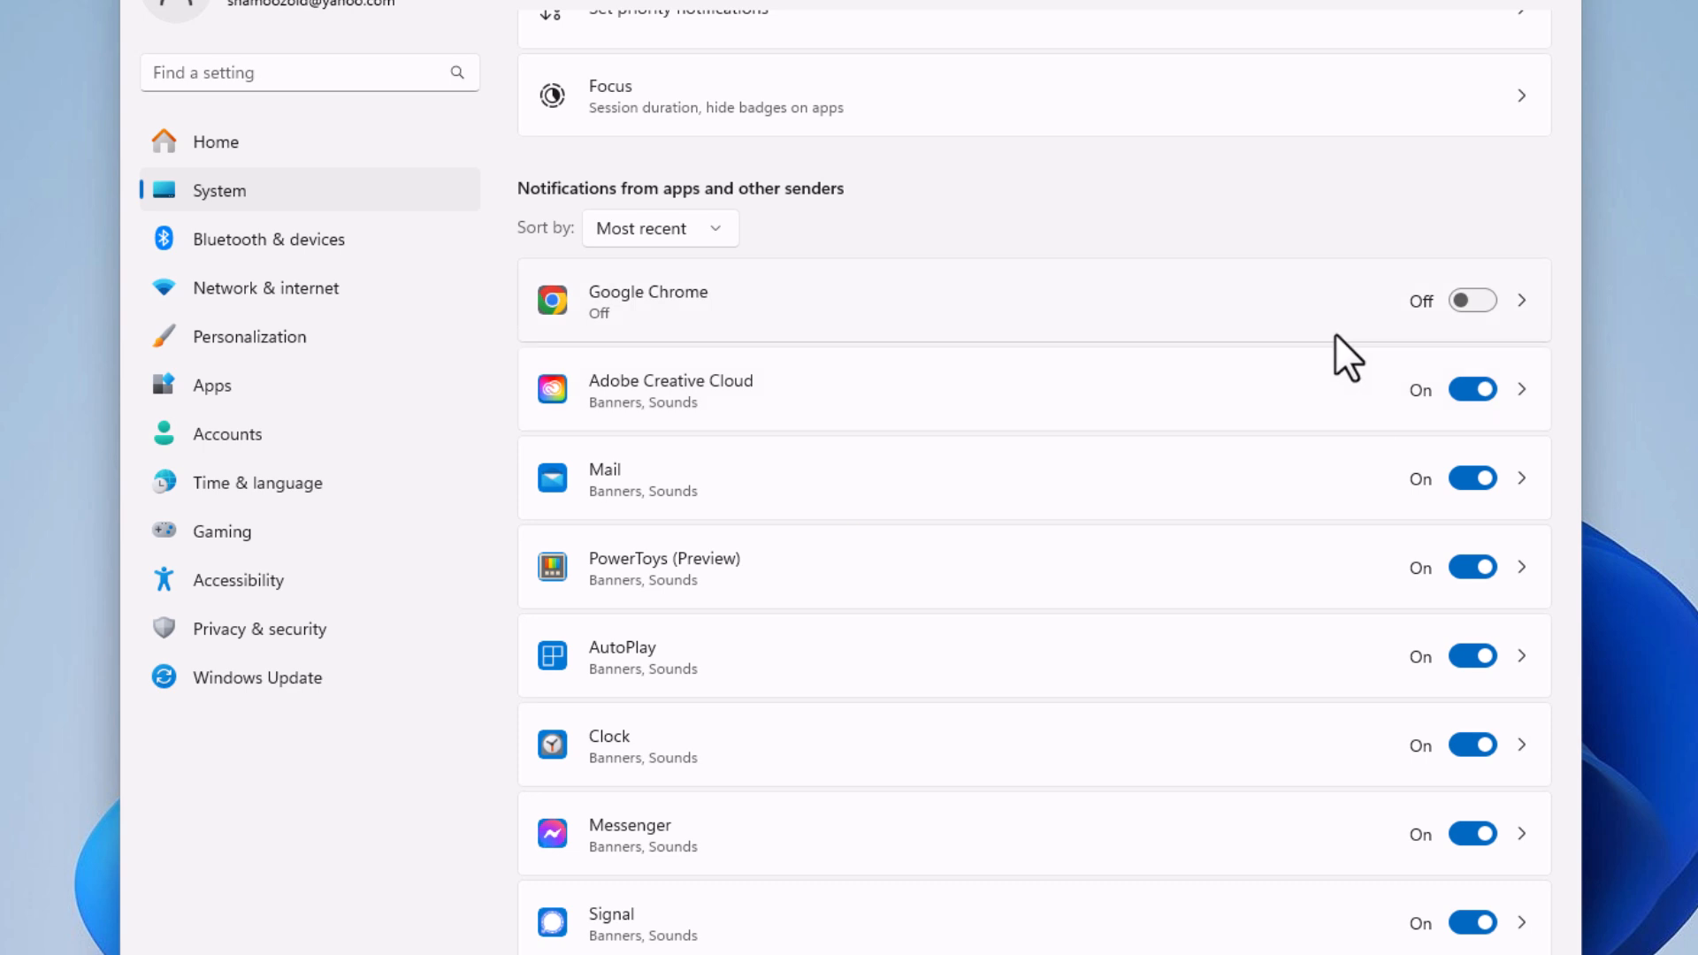